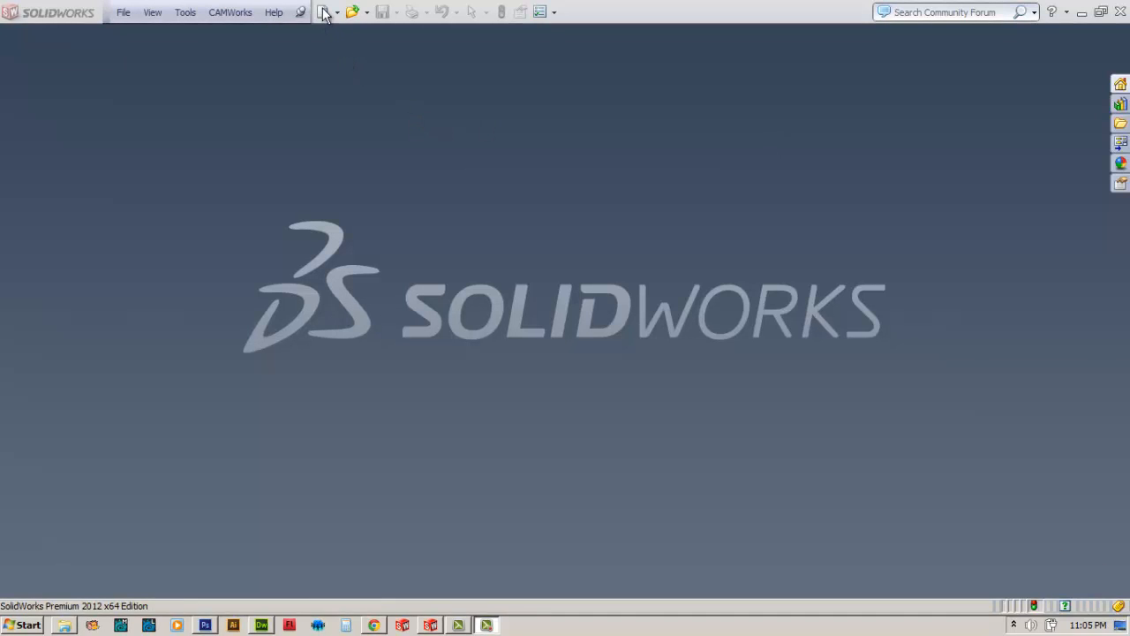
Create a new Part document from the New SolidWorks Document dialog.
click(323, 10)
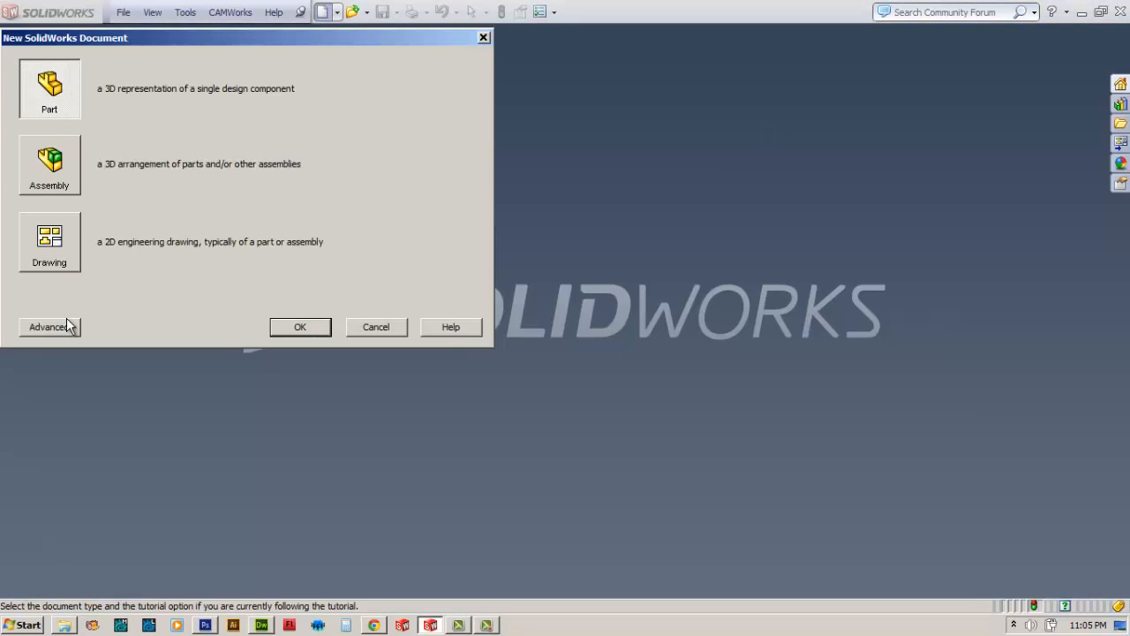
click(301, 326)
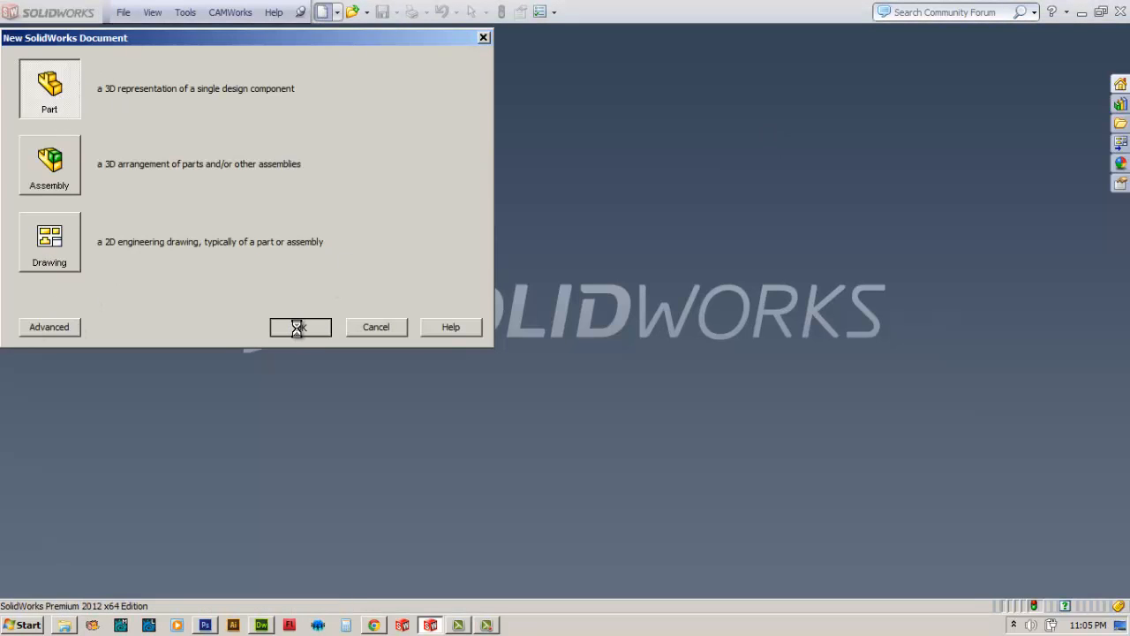
click(300, 327)
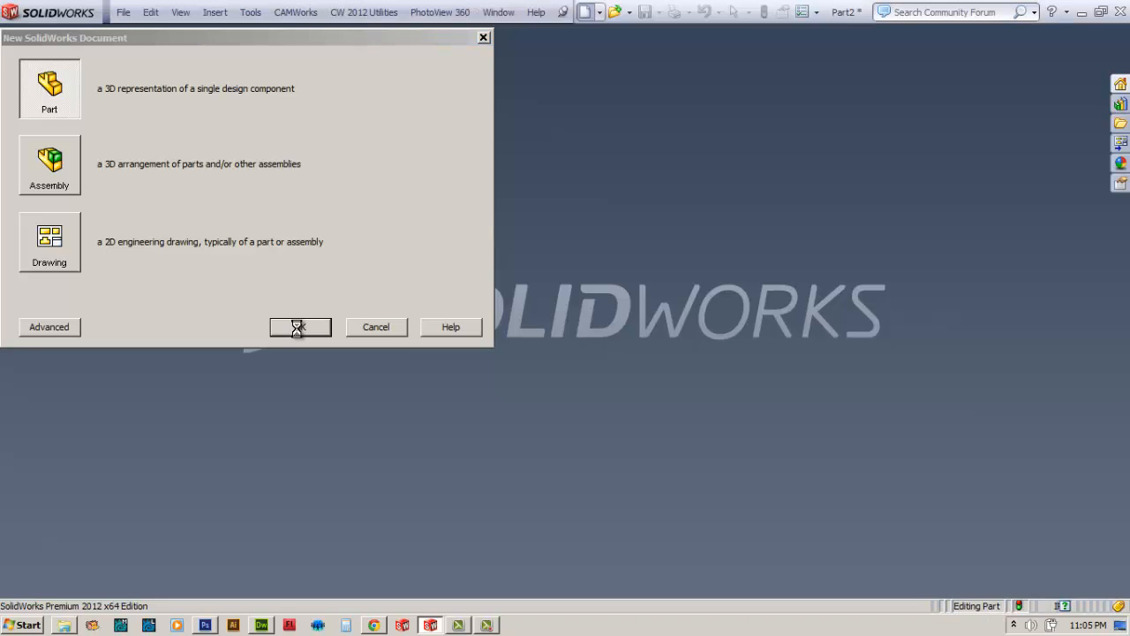
click(300, 327)
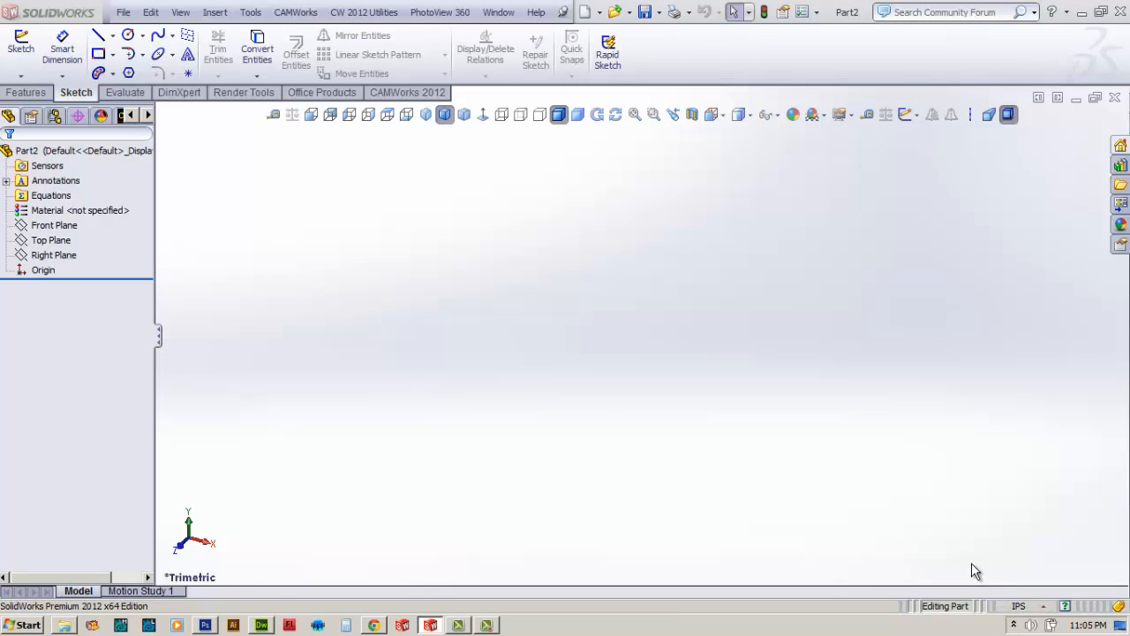
Set IPS document units with four-decimal (.1234) precision for length, dual and mass-section lengths.
click(1019, 606)
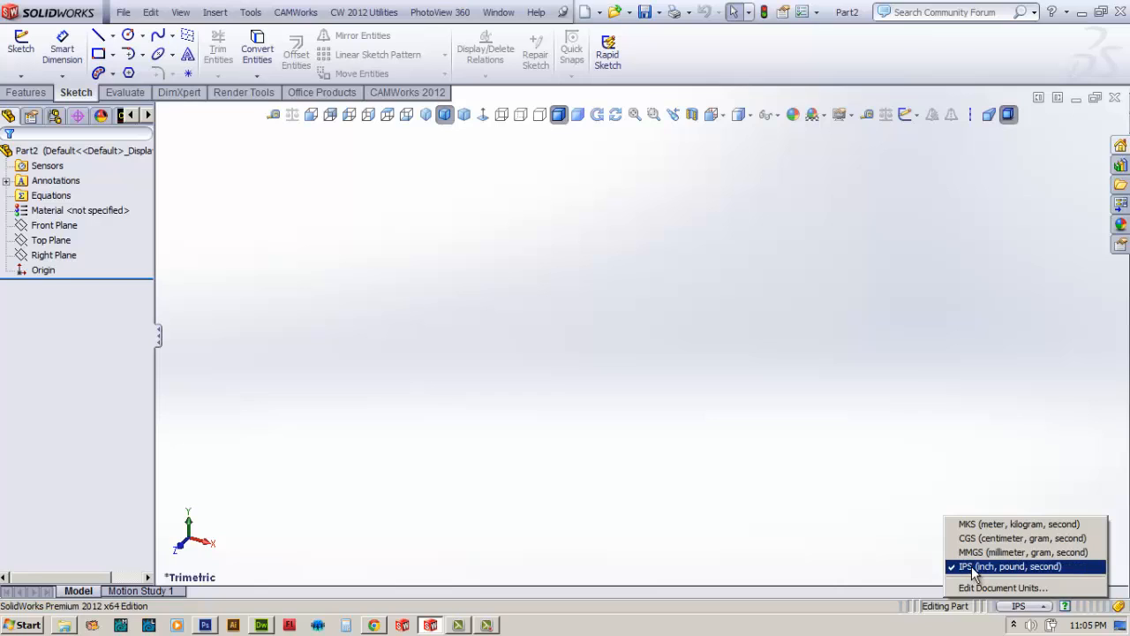
mouse_move(975, 579)
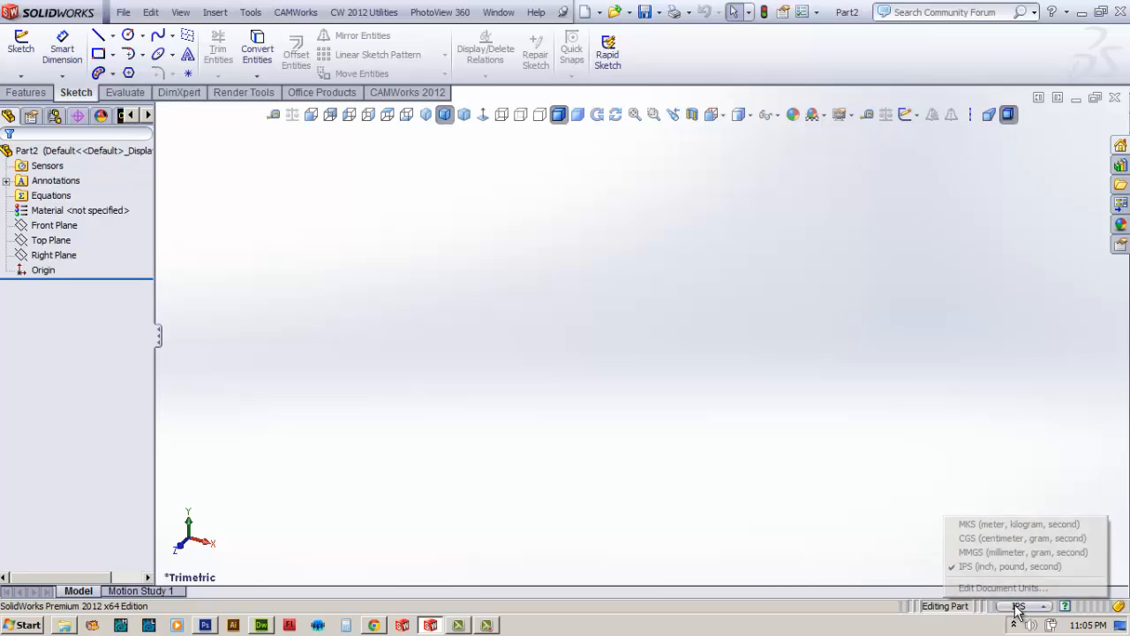
click(1003, 586)
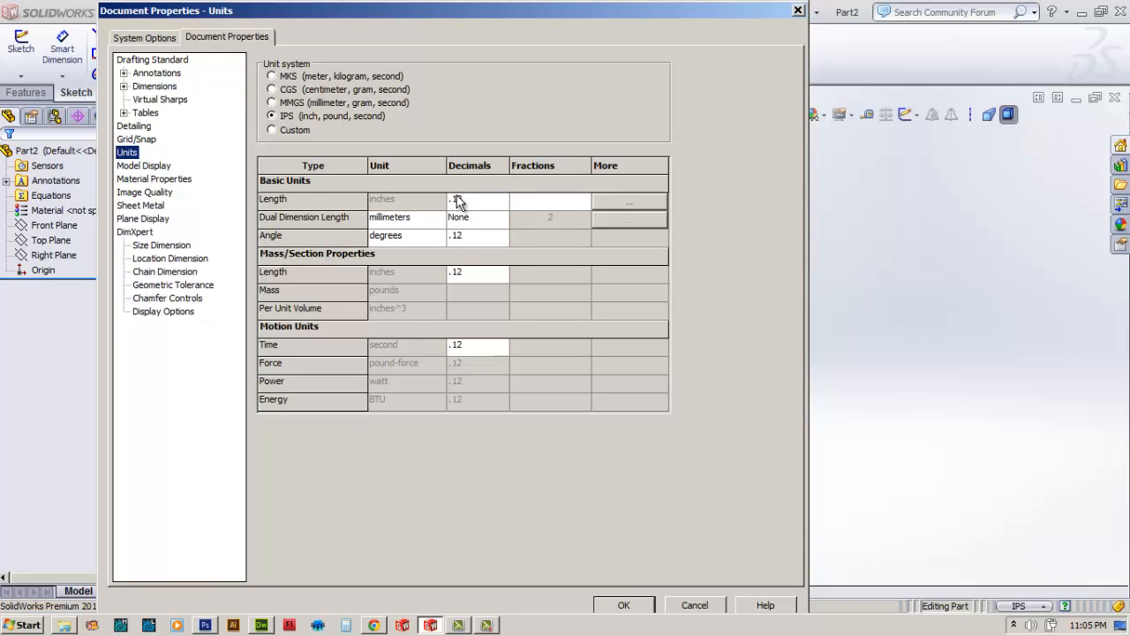
click(502, 198)
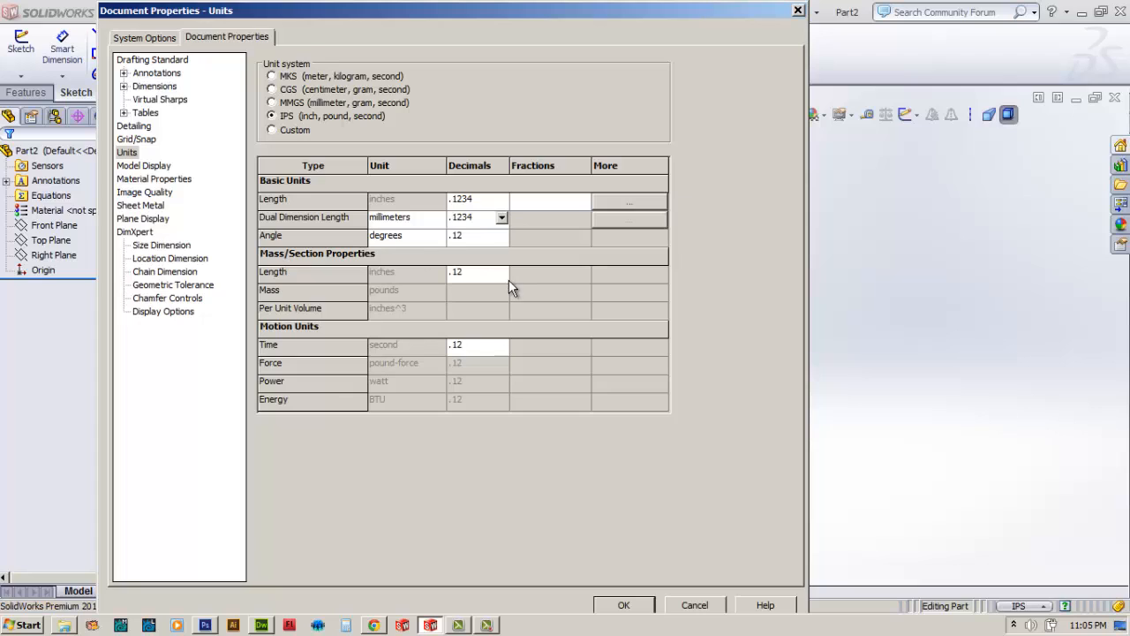
click(477, 272)
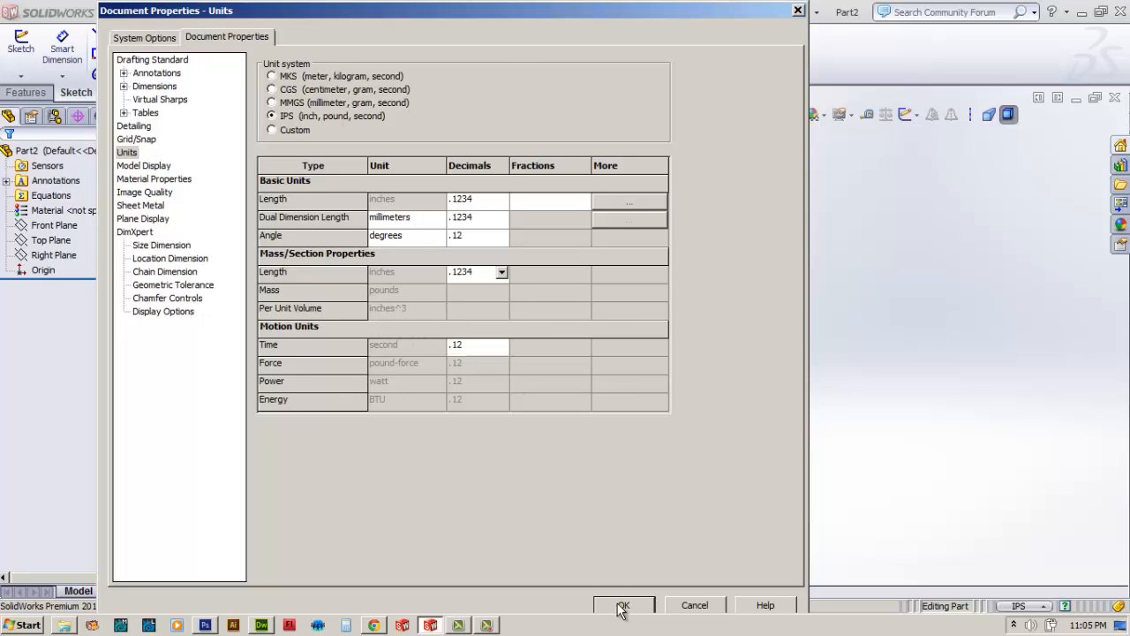
click(623, 604)
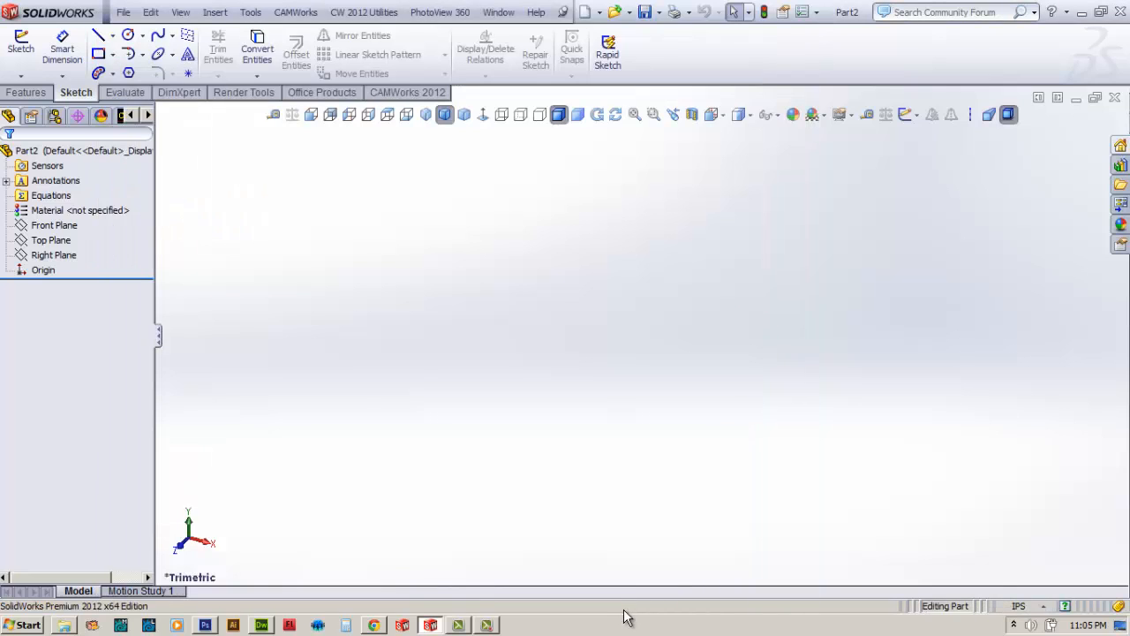
mouse_move(745, 219)
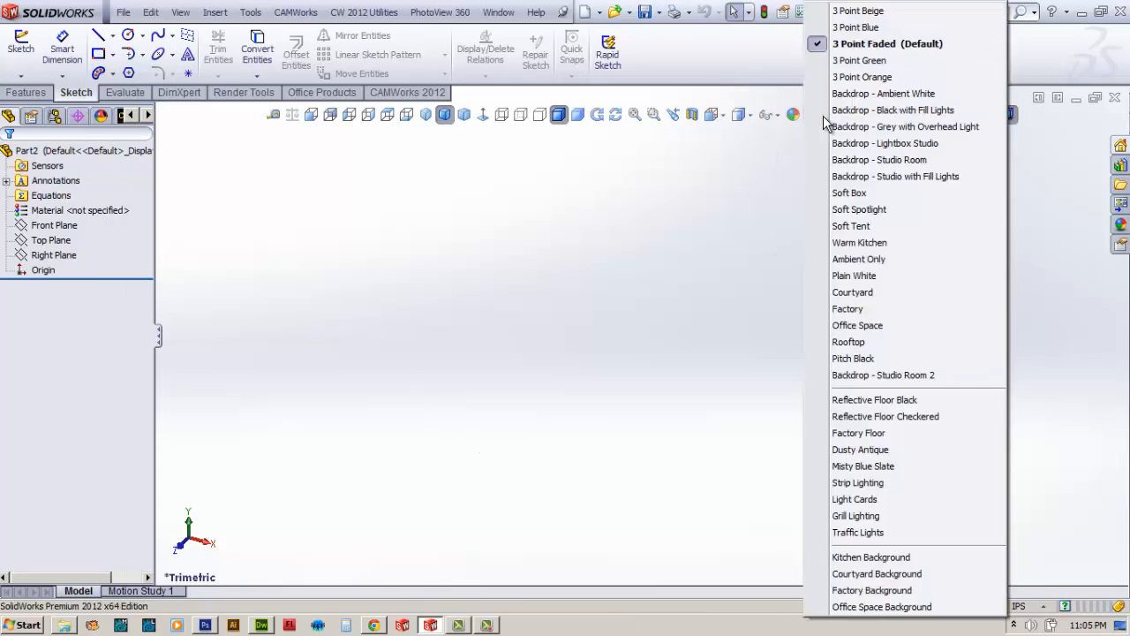
mouse_move(855, 276)
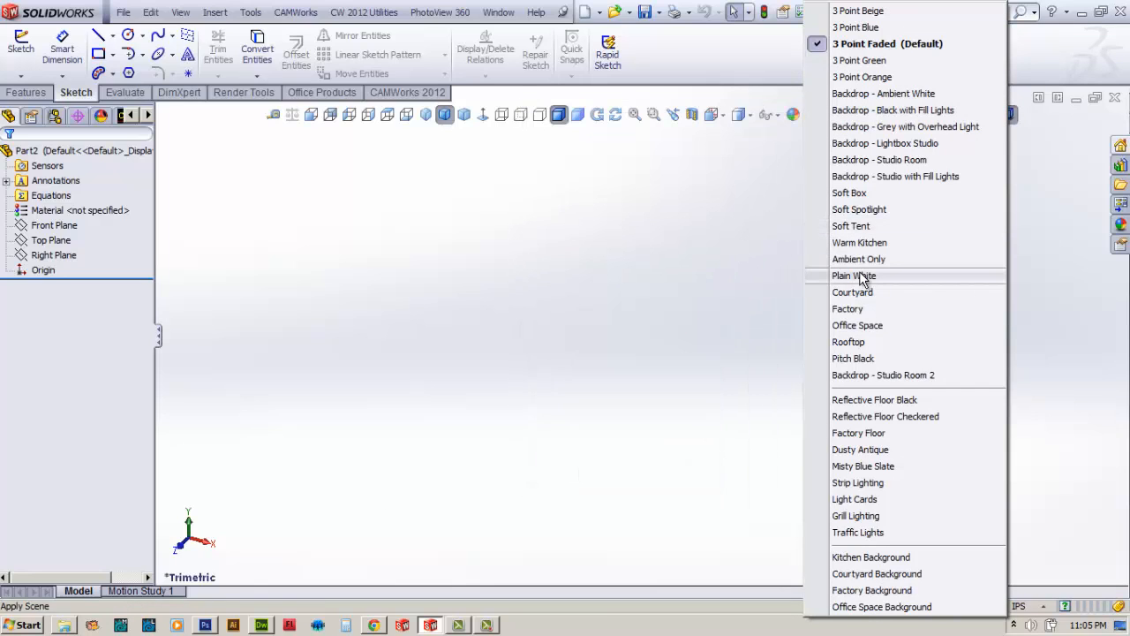
Apply the Plain White scene so the background is plain white.
click(854, 275)
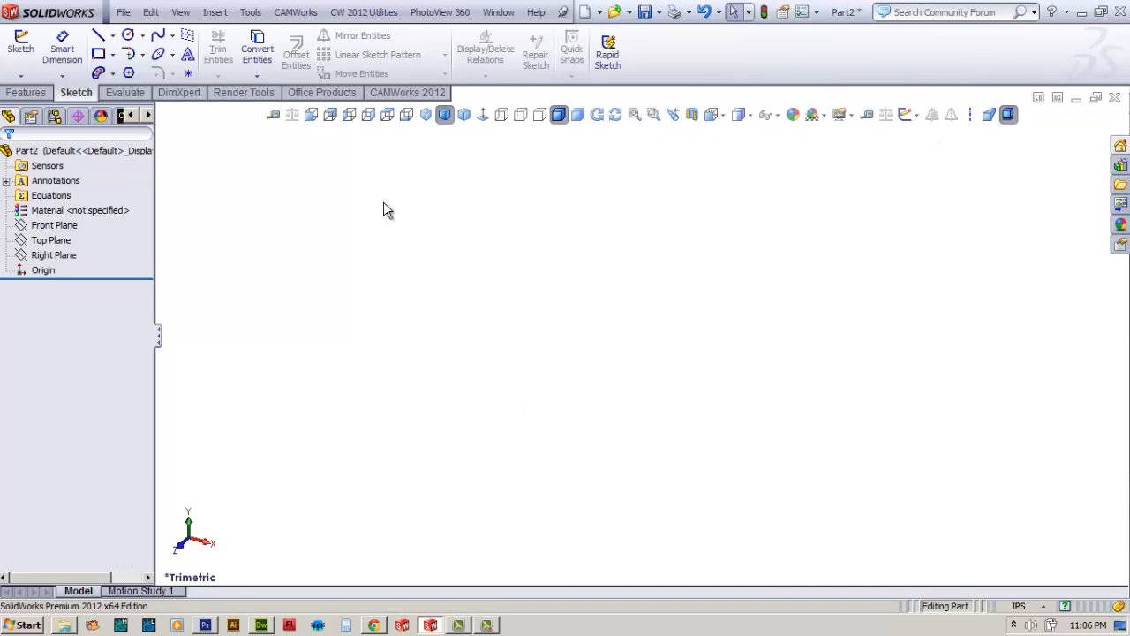
mouse_move(322, 92)
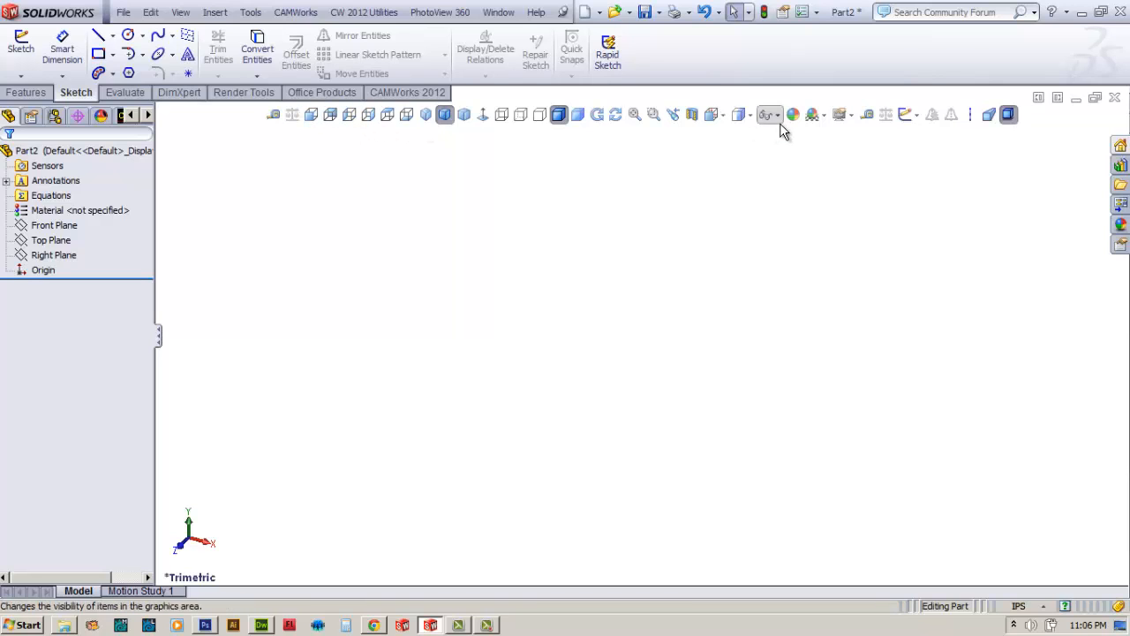
mouse_move(816, 114)
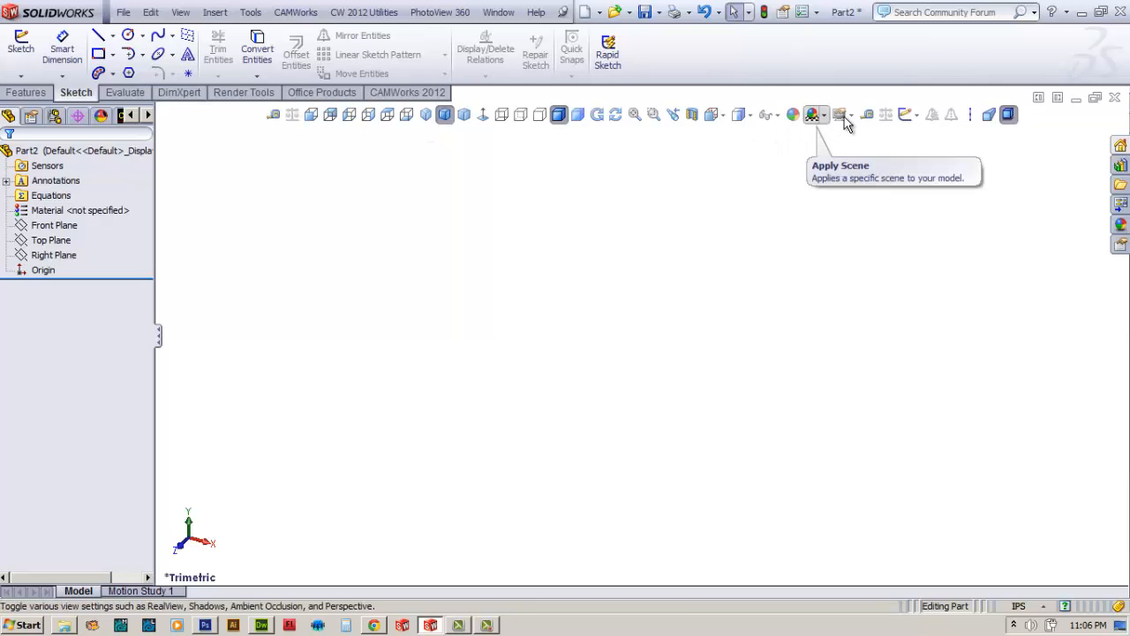
click(854, 114)
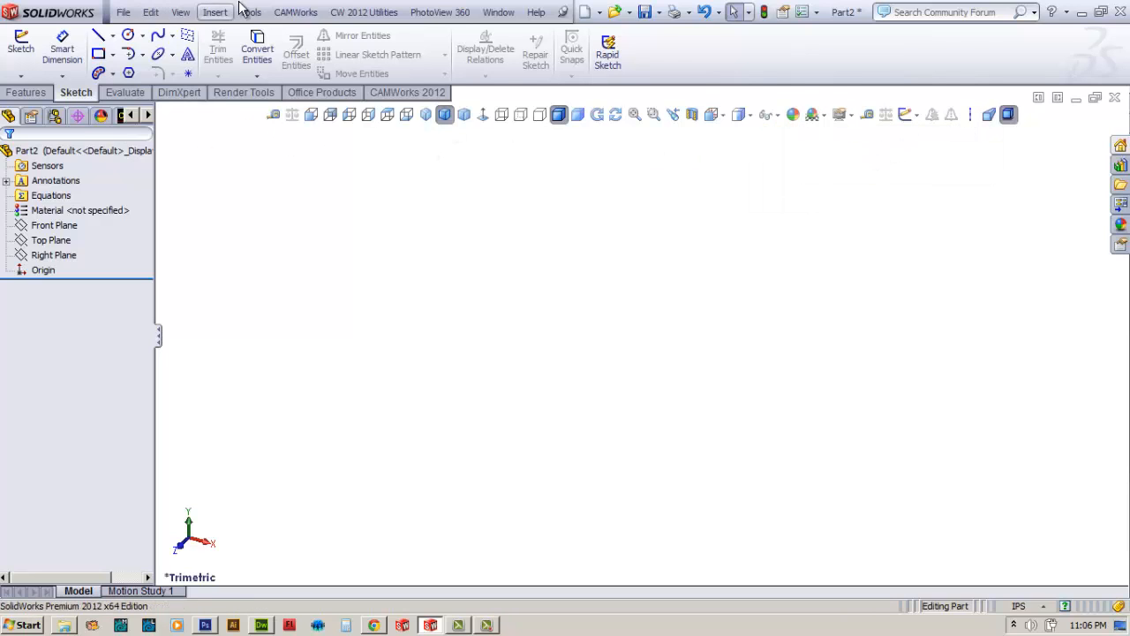
Use Tools > Customize to add the Measure command to the View toolbar, browsing the Sketch category.
click(251, 10)
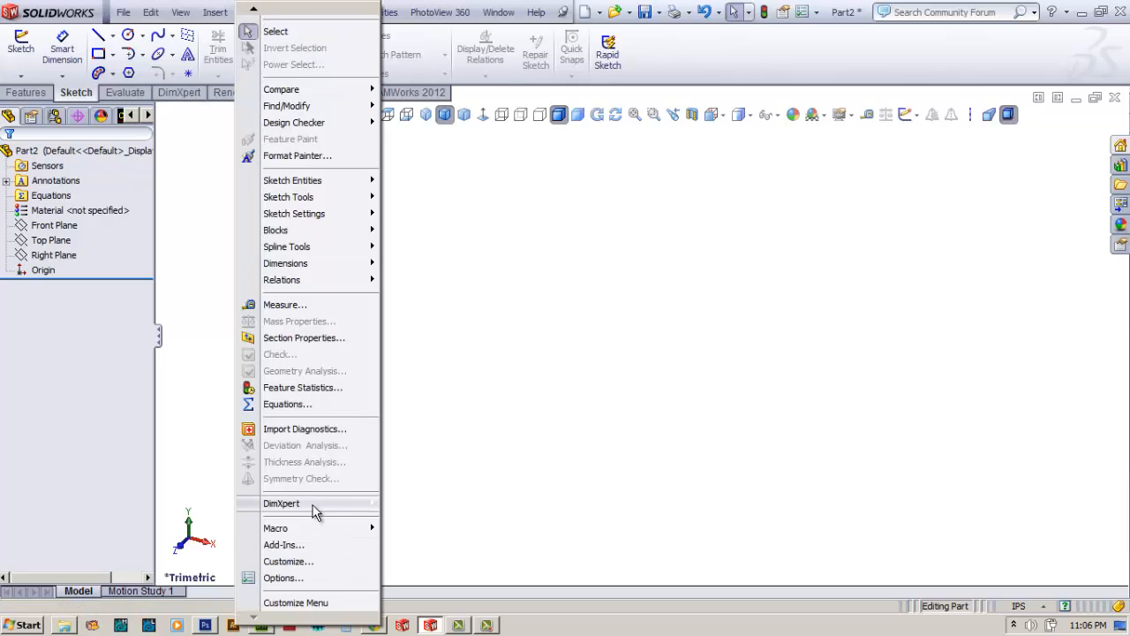
click(288, 561)
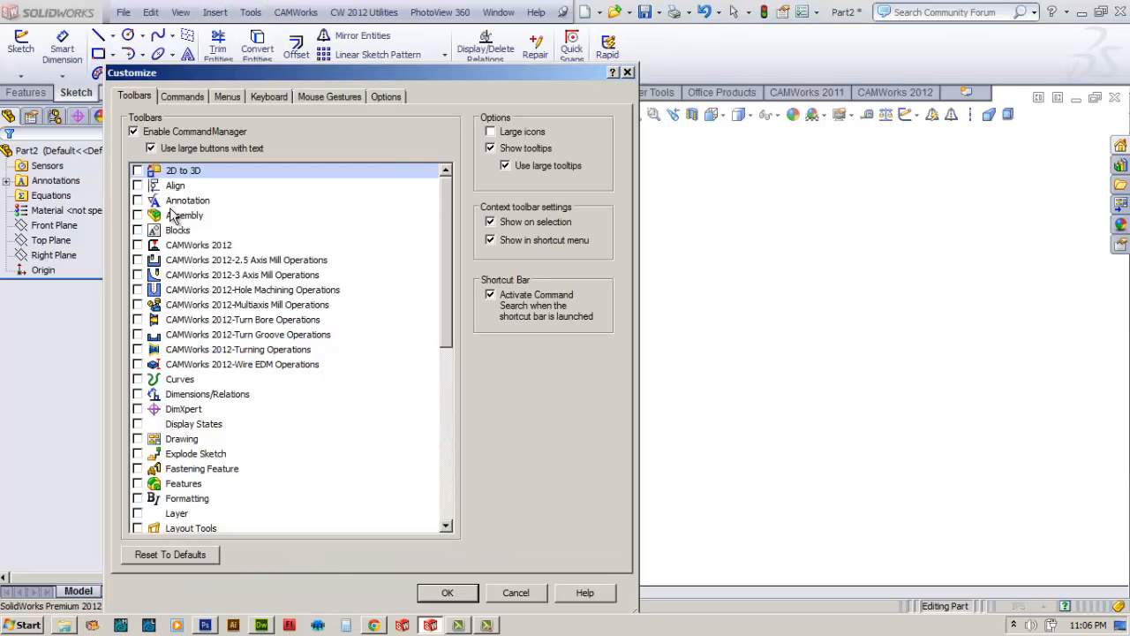
click(182, 95)
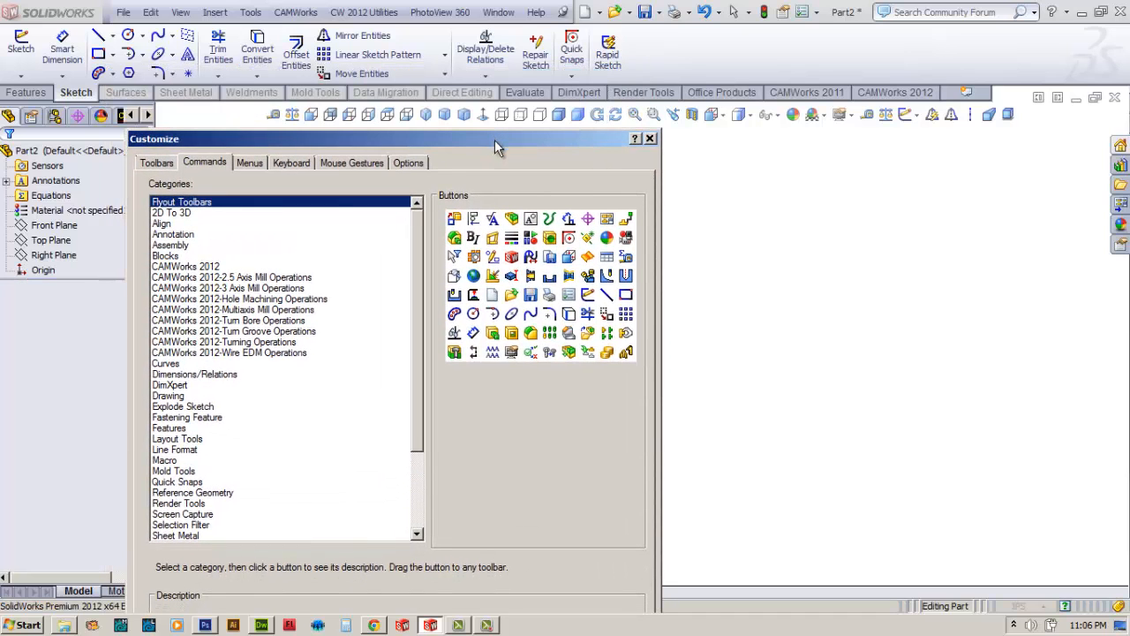
mouse_move(954, 115)
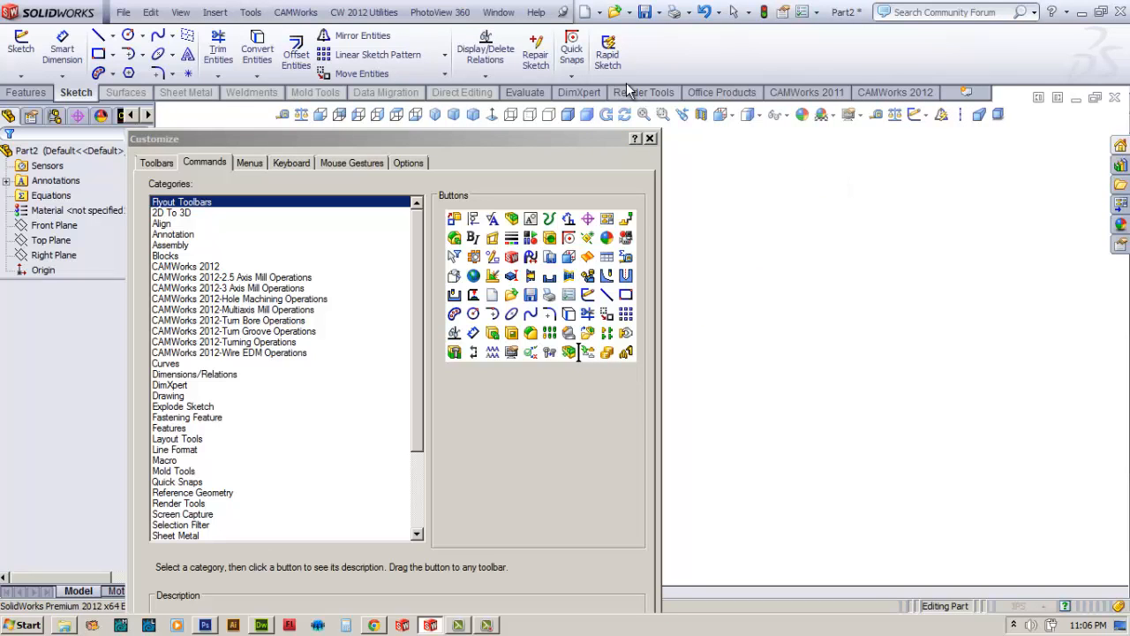
mouse_move(283, 115)
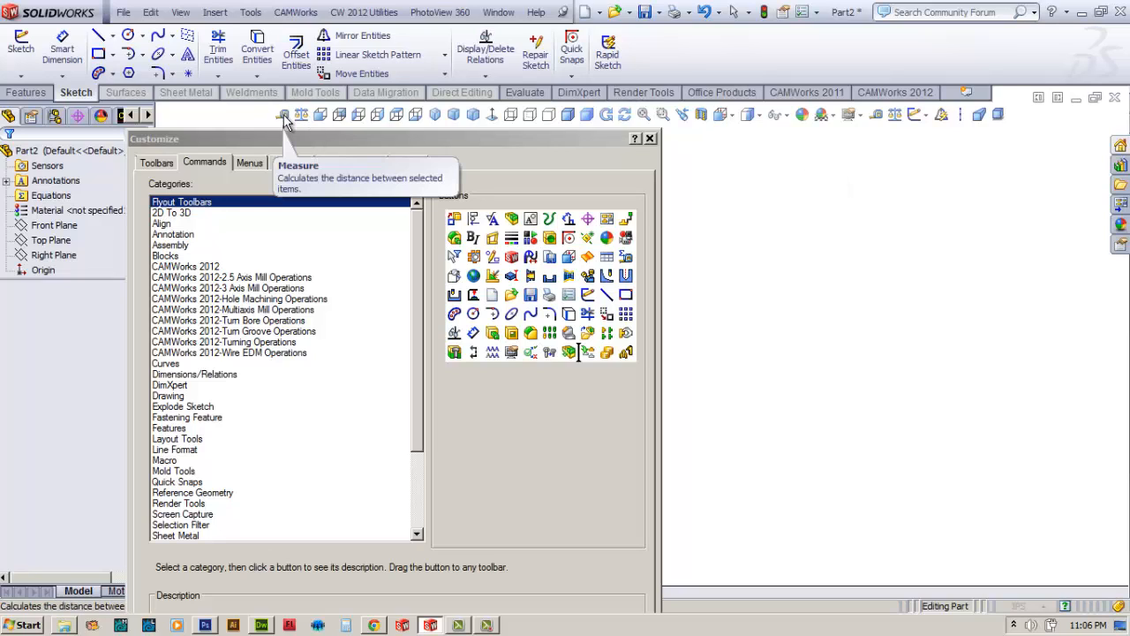
mouse_move(300, 120)
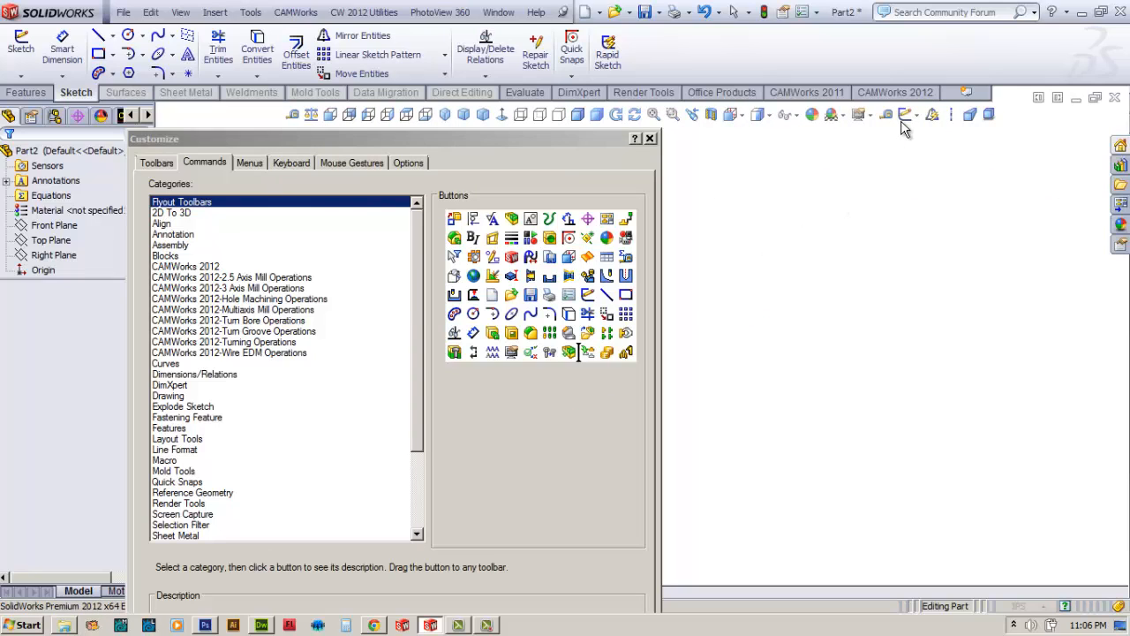
mouse_move(890, 116)
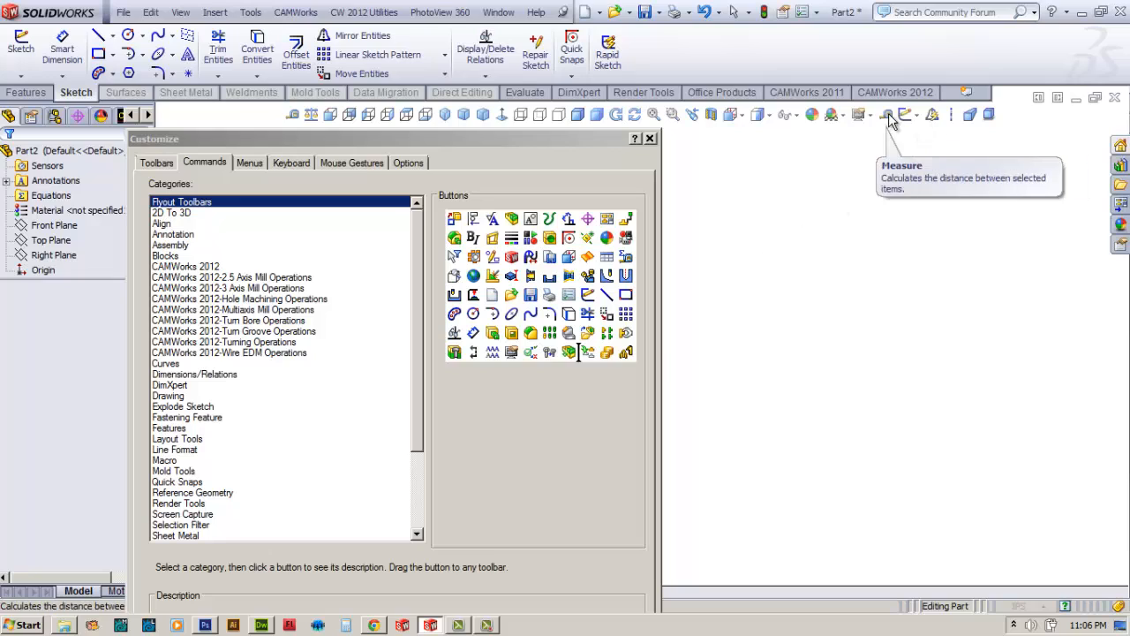
mouse_move(538, 402)
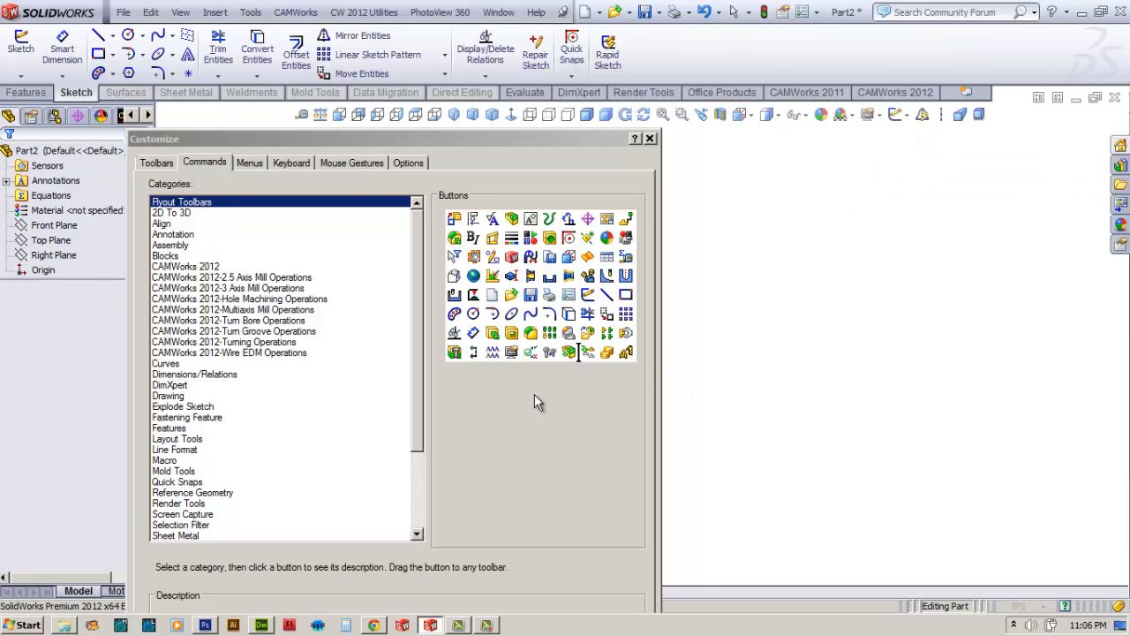
mouse_move(113, 406)
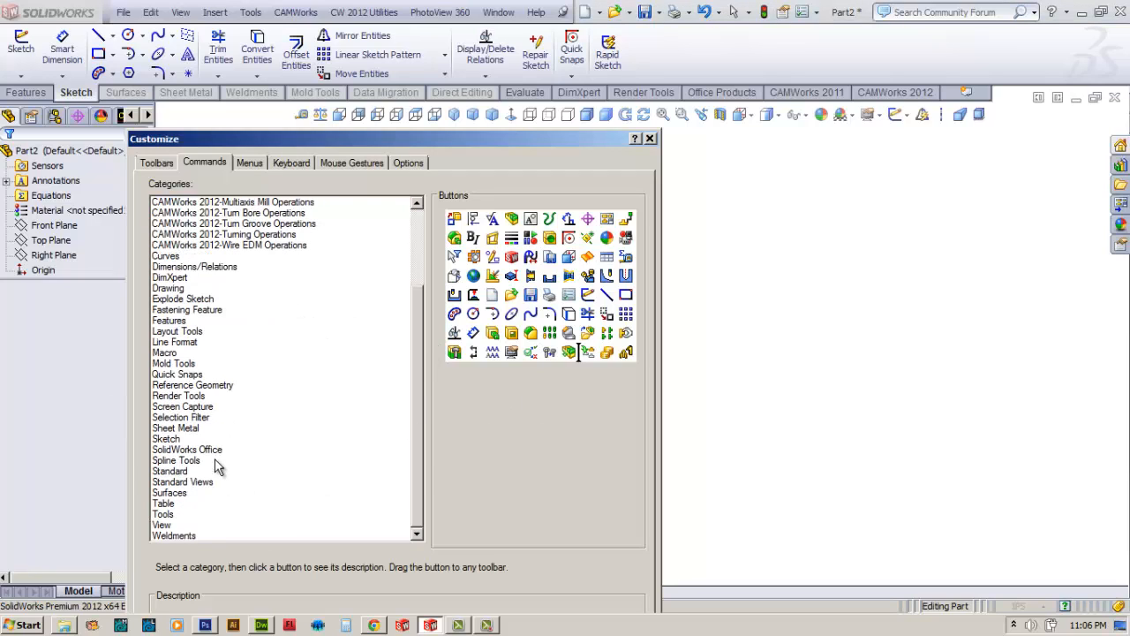
click(166, 438)
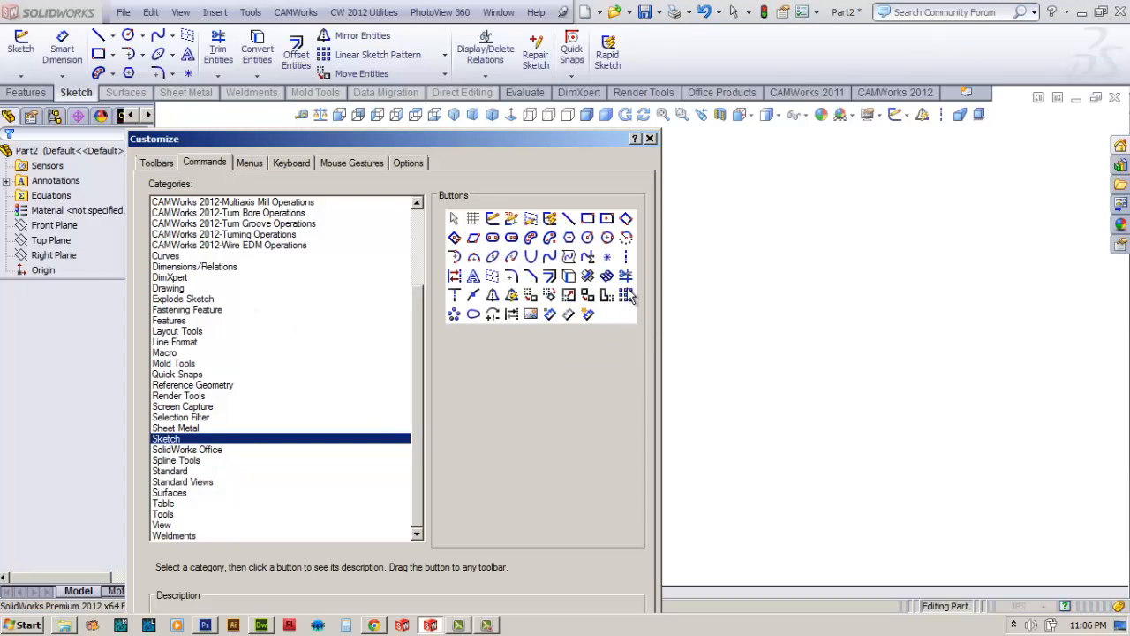
mouse_move(491, 294)
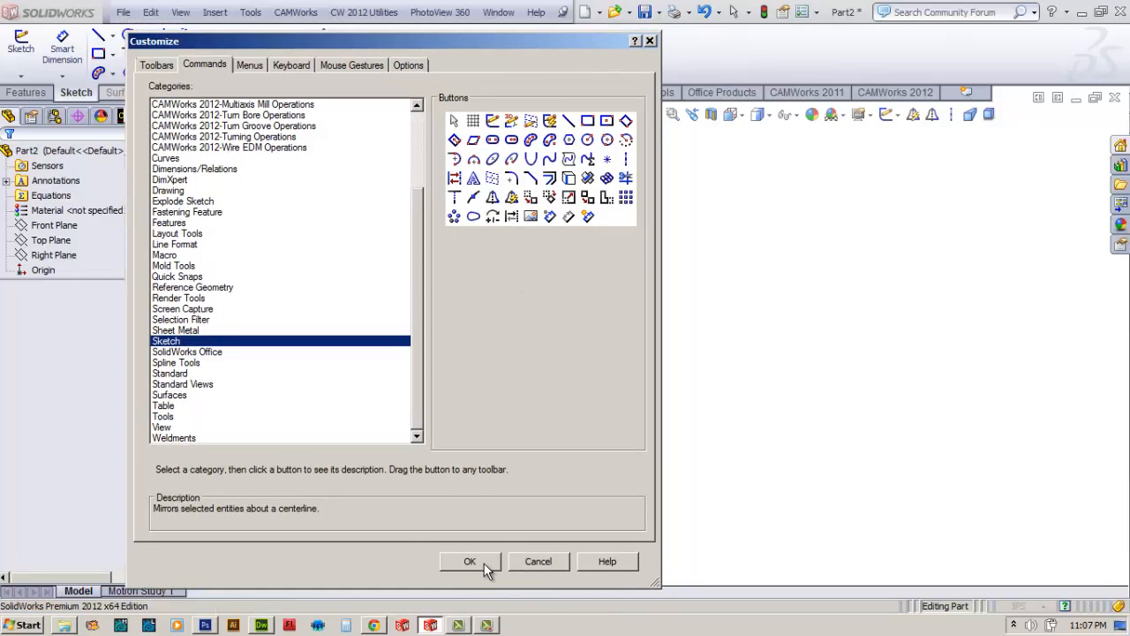
click(470, 561)
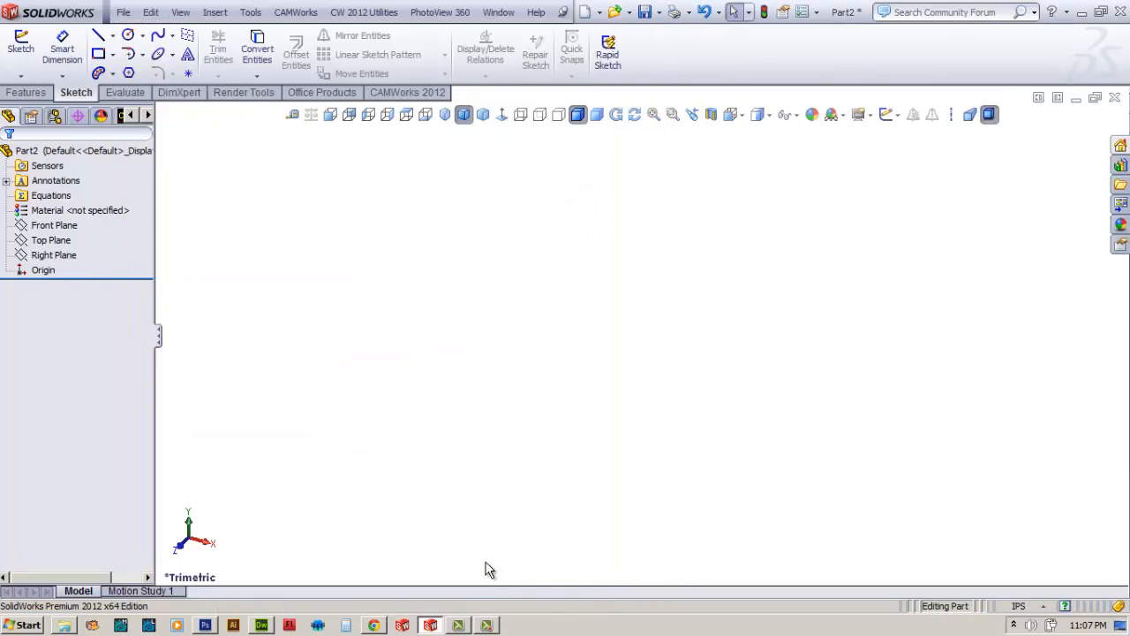
mouse_move(992, 628)
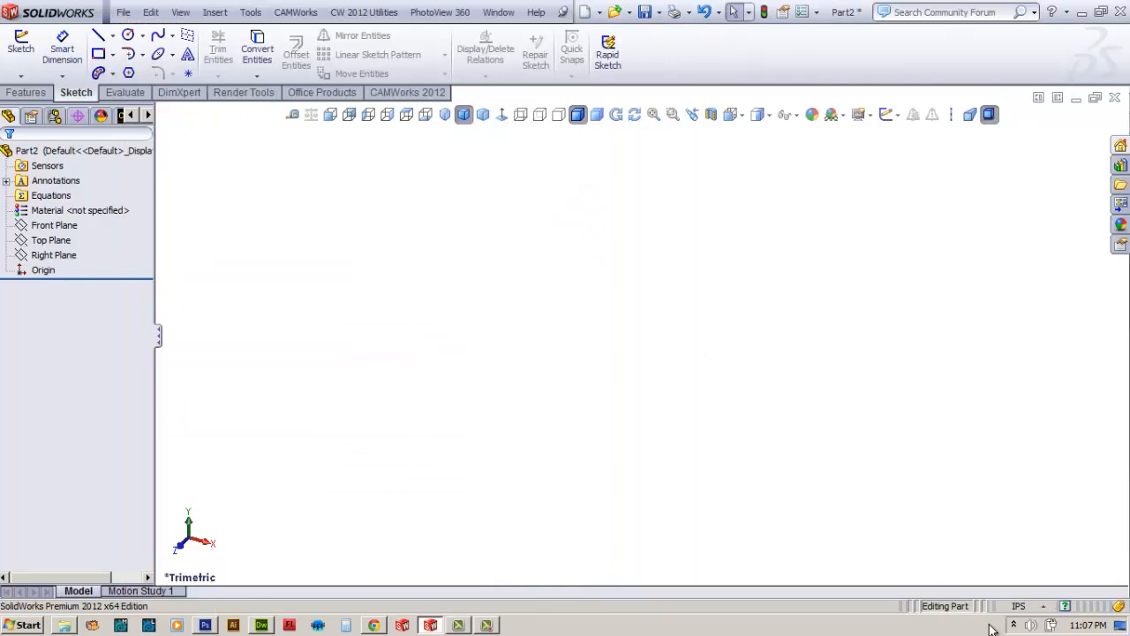
Sketch on the Right Plane, normal to it, with infinite vertical and horizontal construction lines through the origin.
click(53, 254)
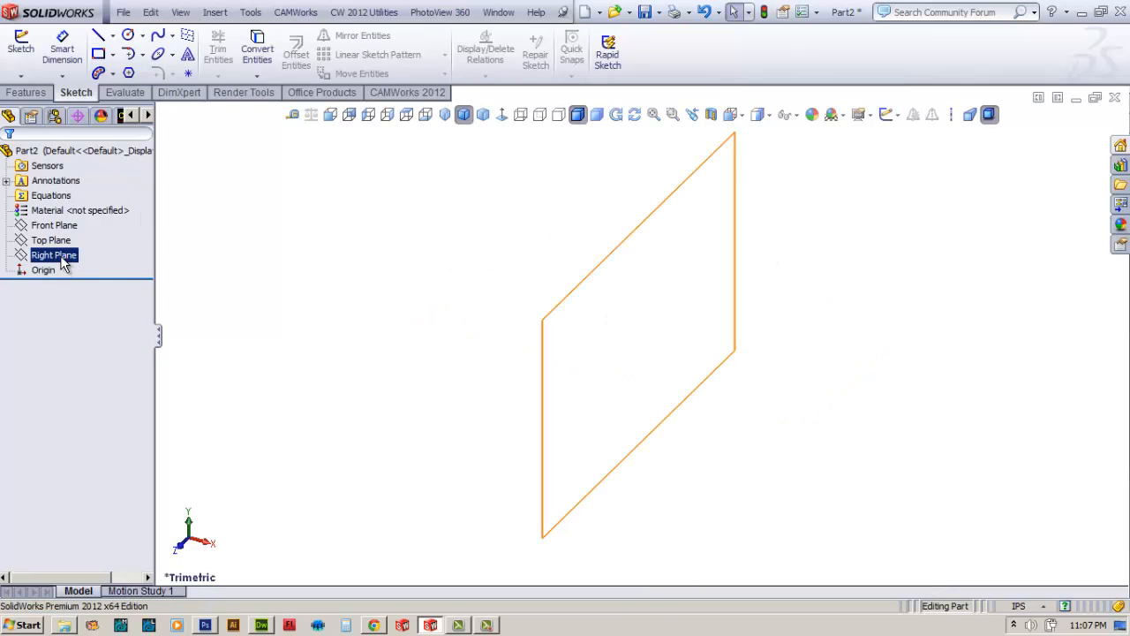
click(53, 255)
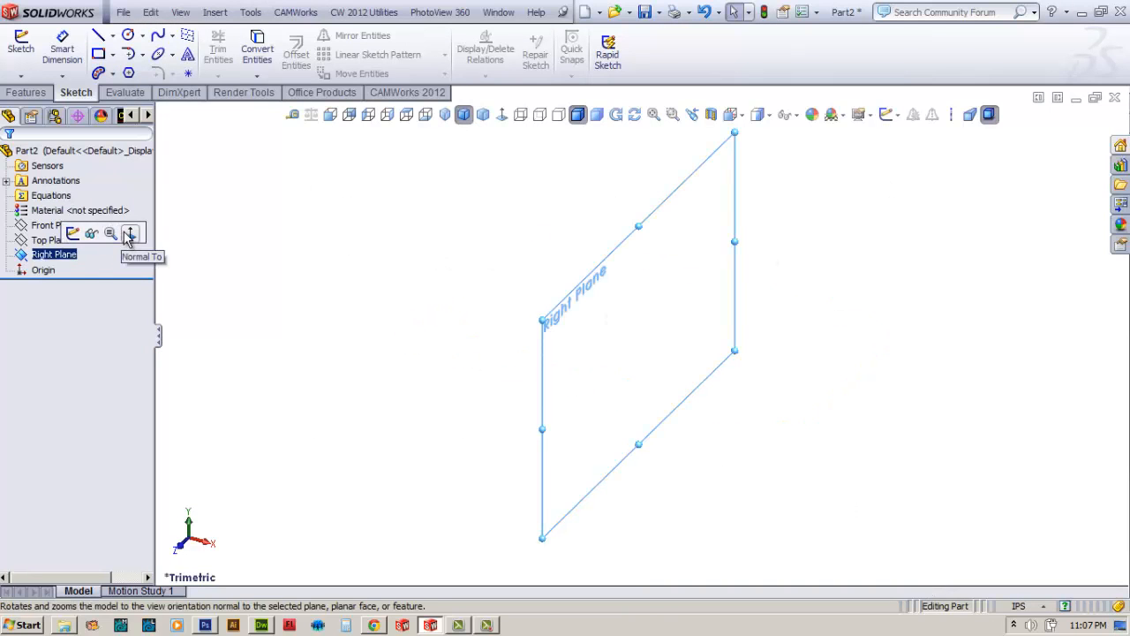
click(131, 233)
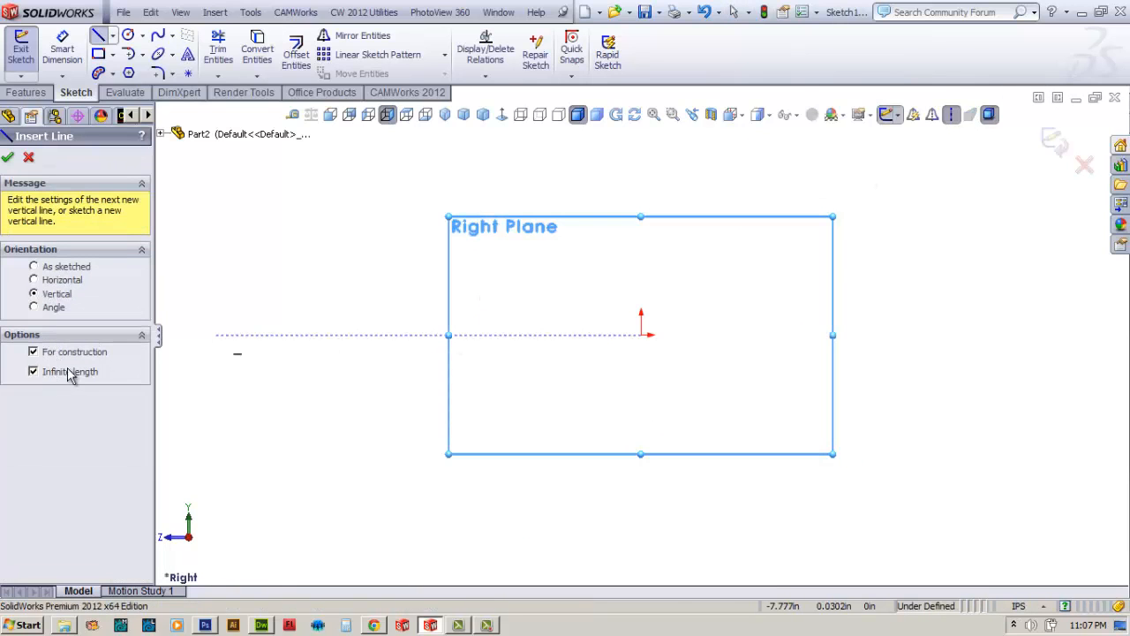
click(639, 334)
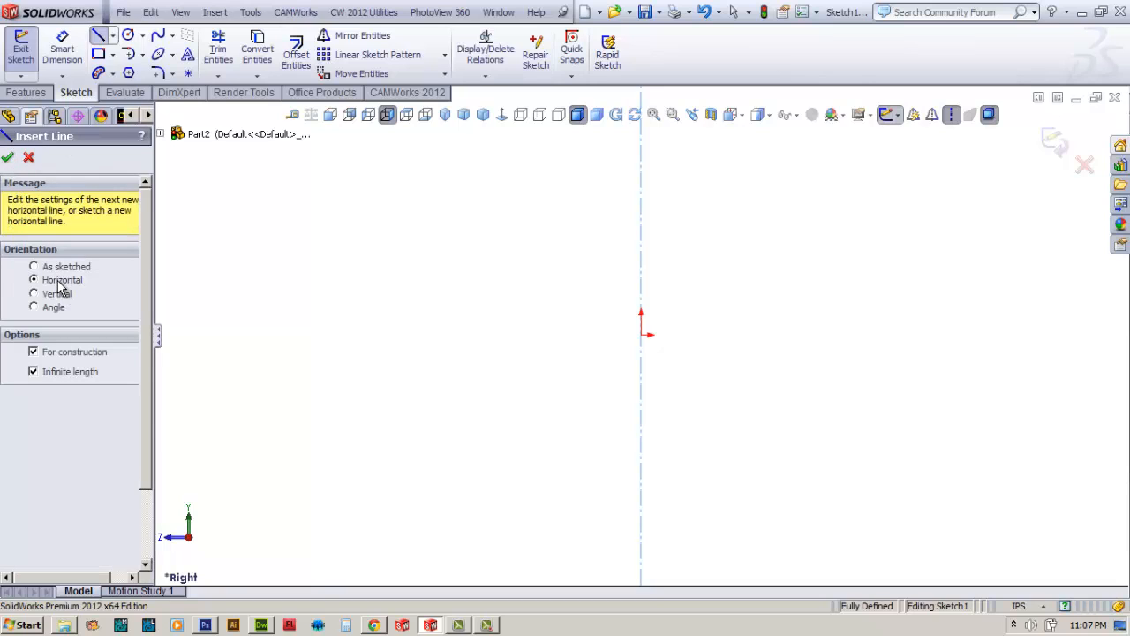
click(555, 379)
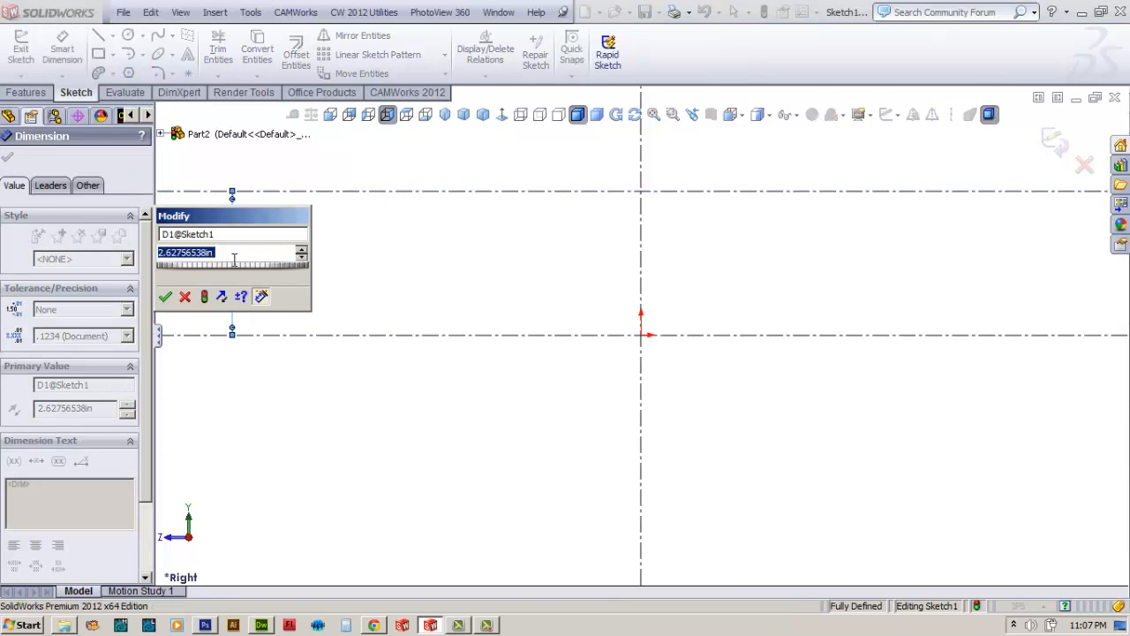
mouse_move(233, 253)
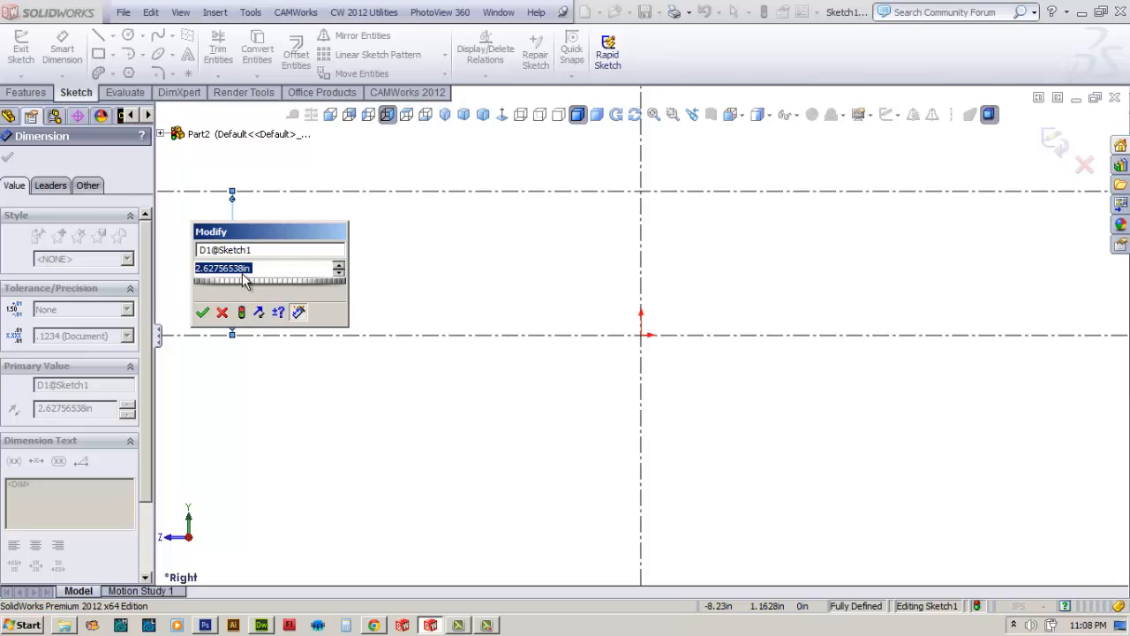
mouse_move(248, 280)
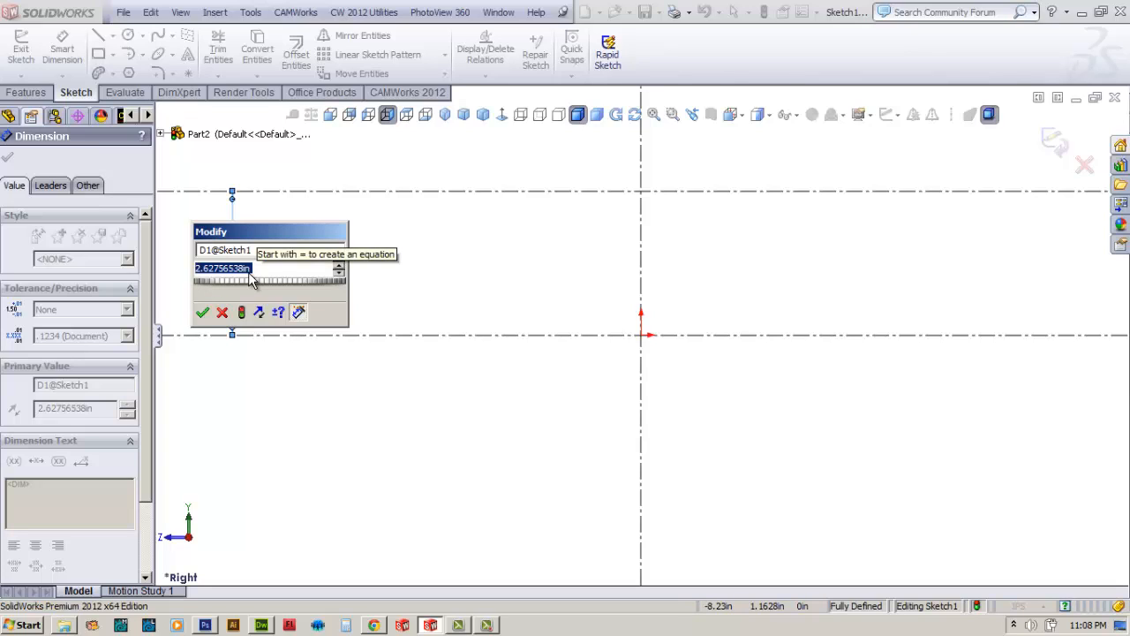
Dimension the two horizontal construction lines 3.7188 in apart.
text(3.7188)
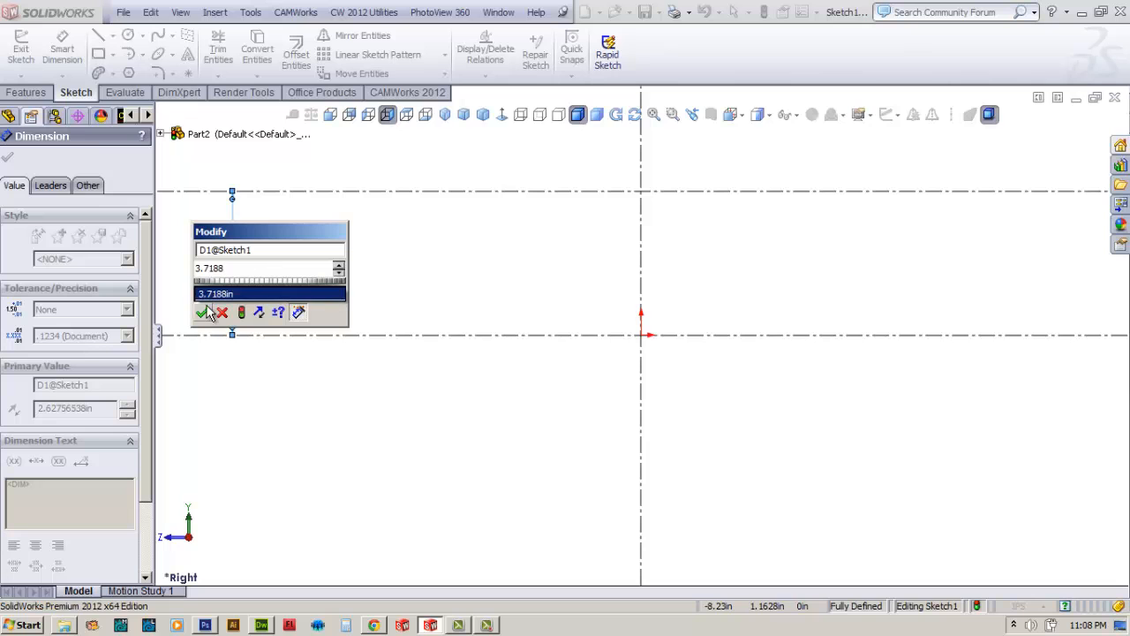
click(205, 313)
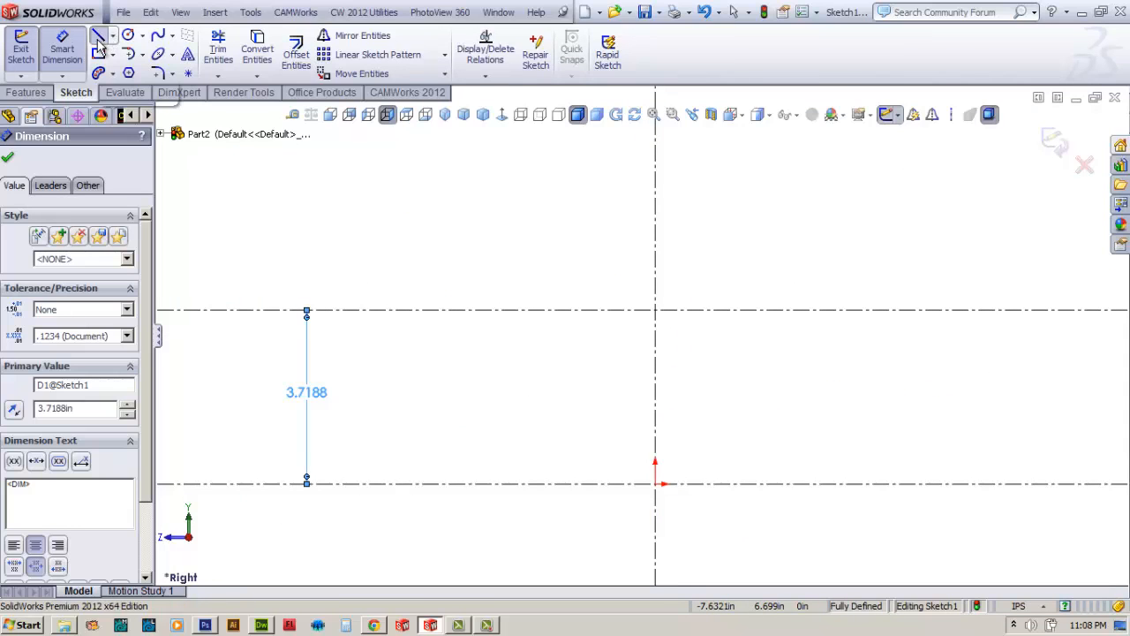
Draw the bottom edge leftward from the origin and the stepped notch profile up the left side.
click(101, 35)
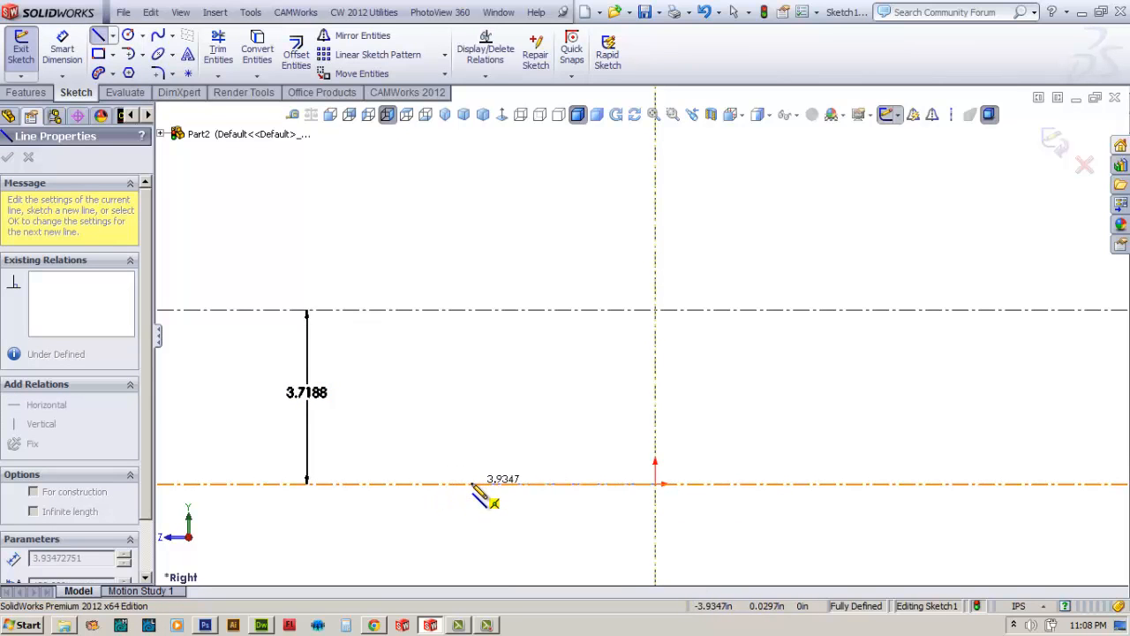
drag(470, 484, 655, 484)
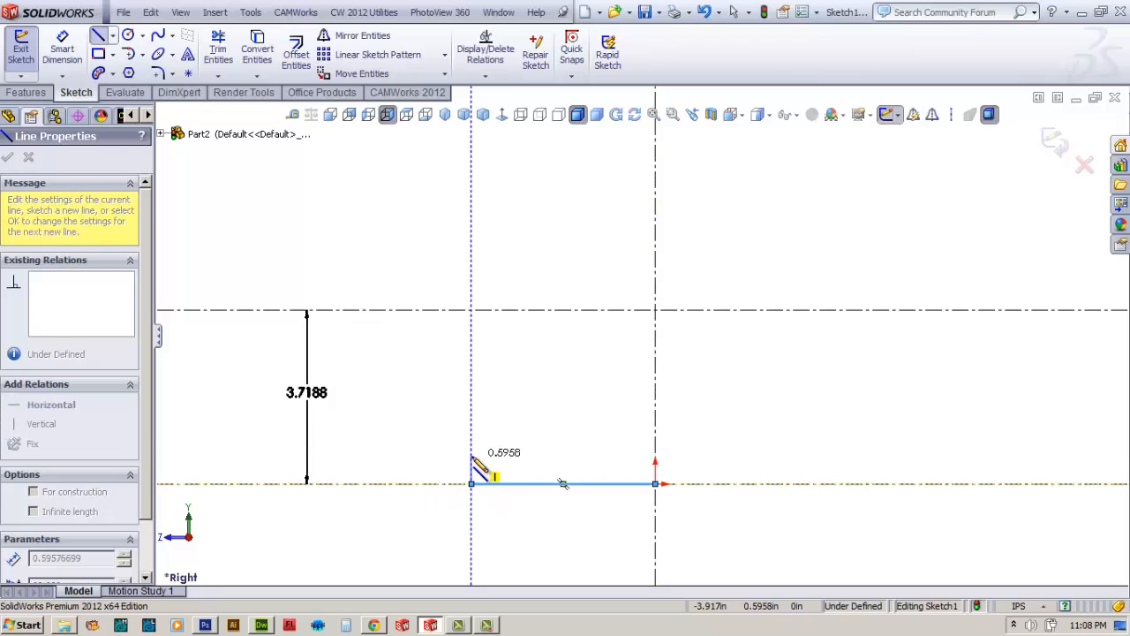
drag(565, 484, 474, 483)
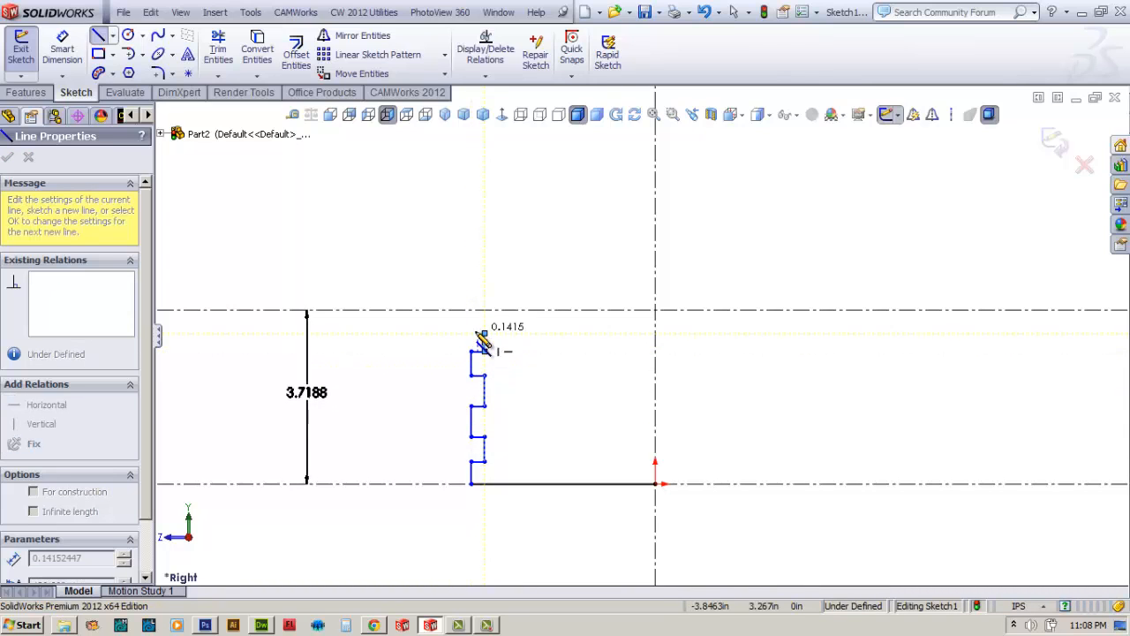
drag(483, 344, 477, 339)
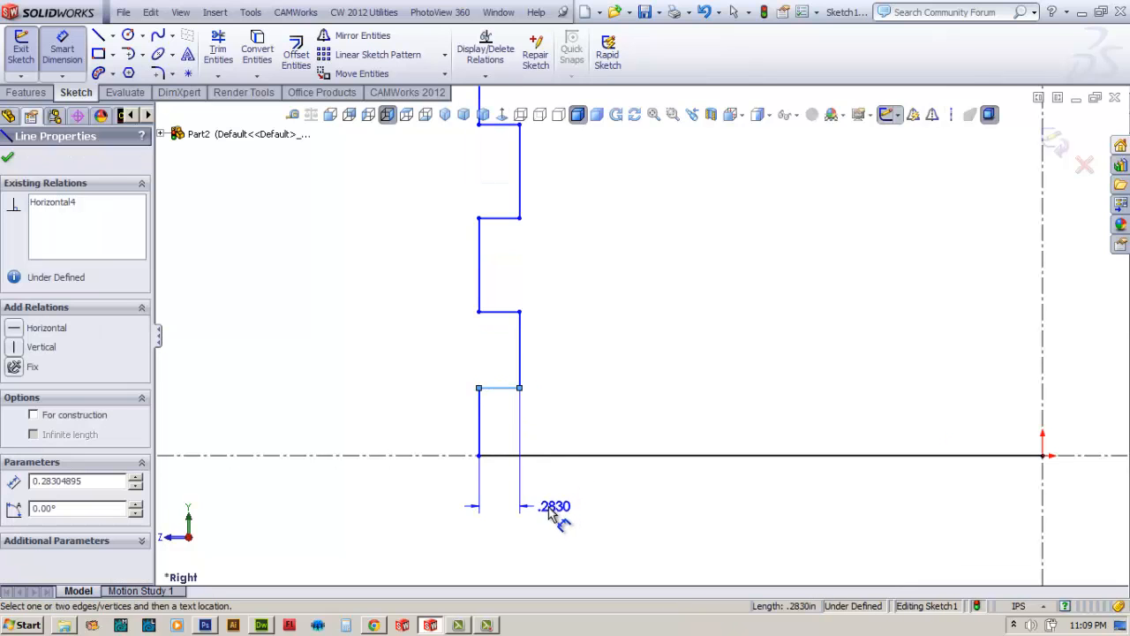
Dimension the first notch depth at 0.25 in.
click(554, 505)
text(.25)
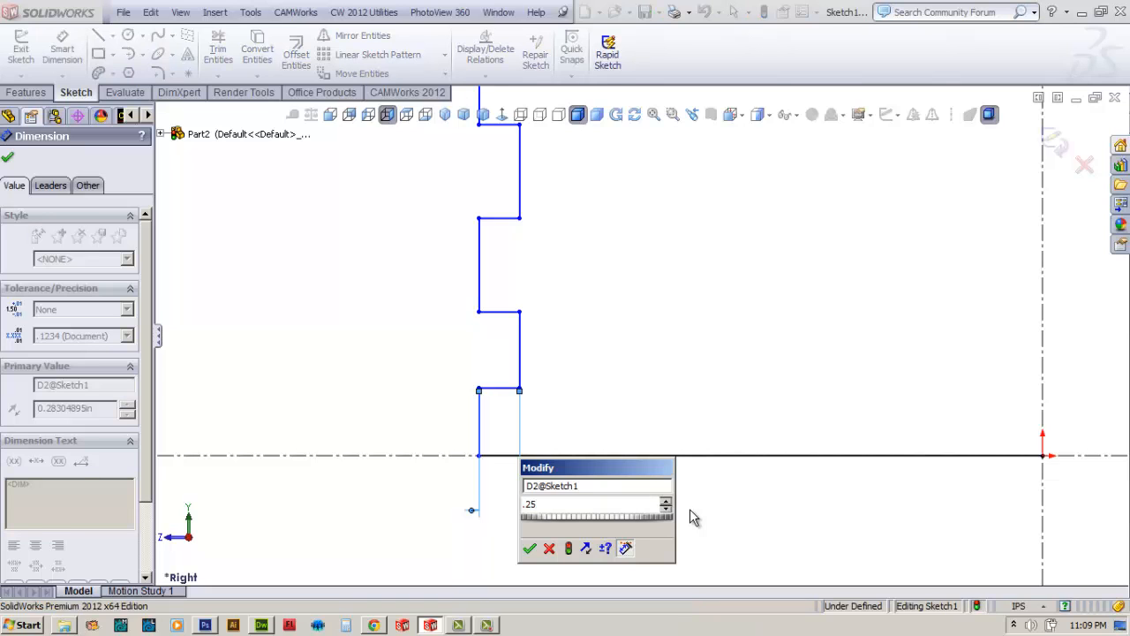
click(530, 548)
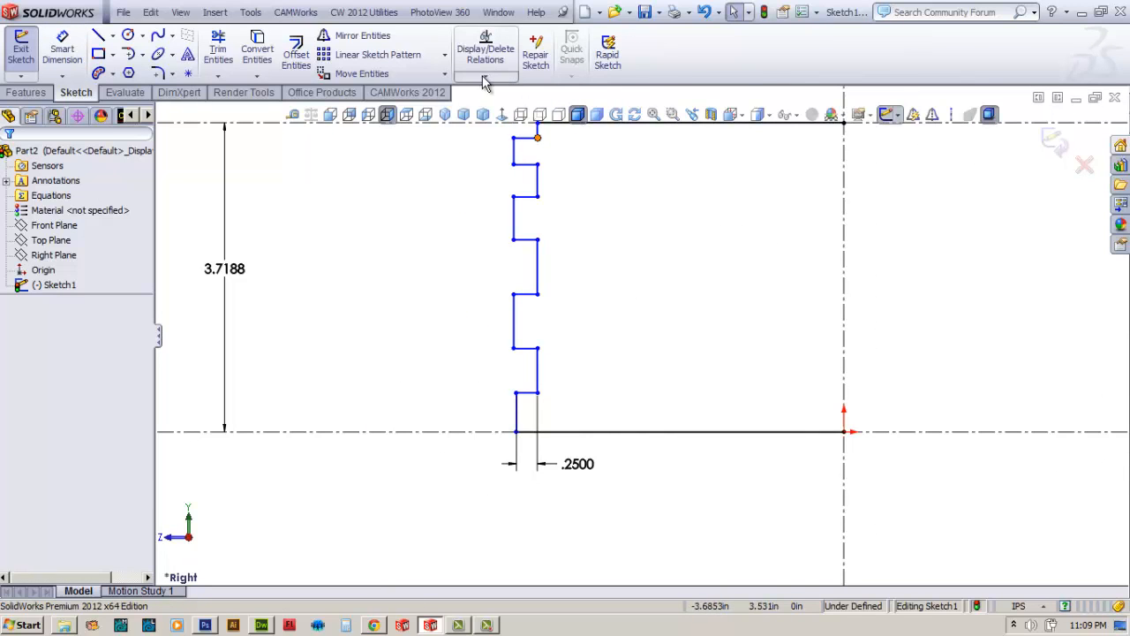
Start an Equal relation by selecting the short horizontal notch segments.
click(484, 49)
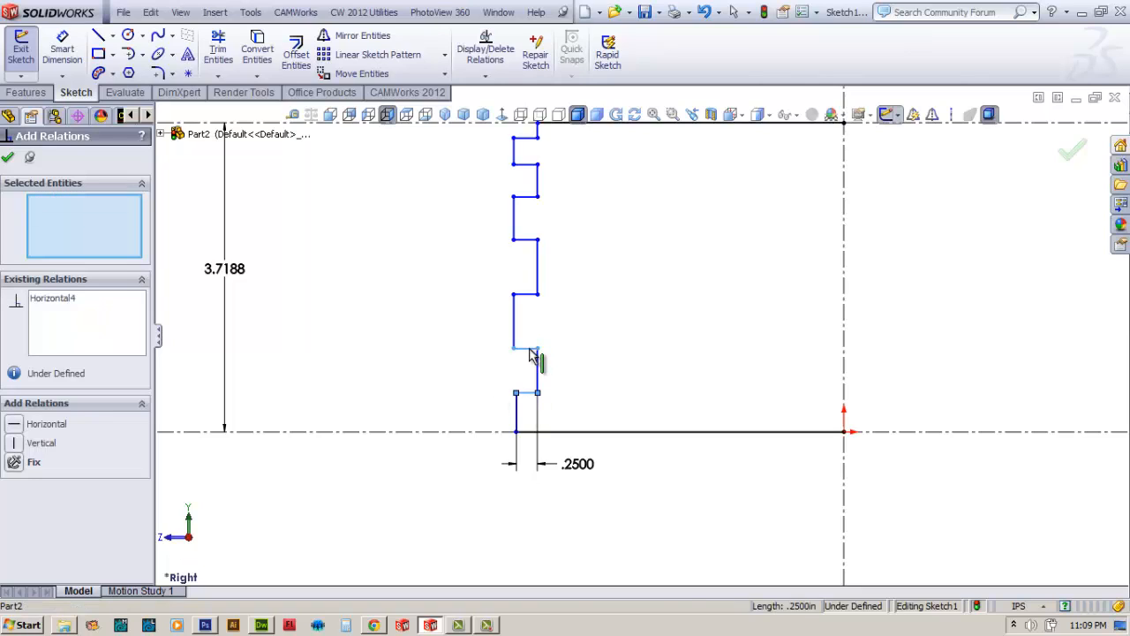
click(527, 297)
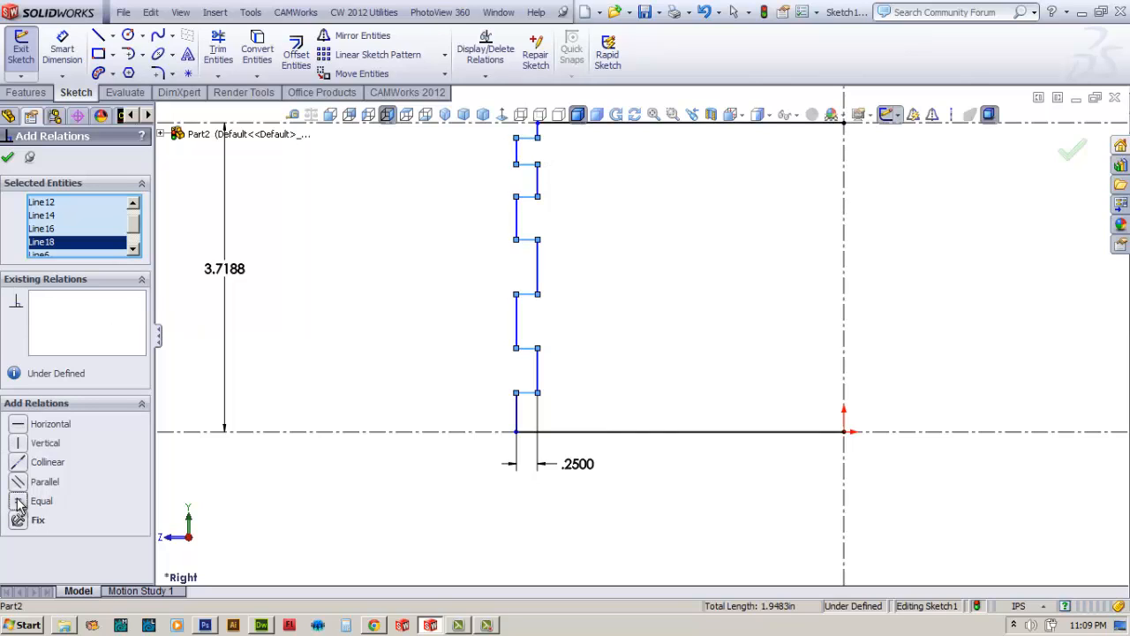
mouse_move(459, 360)
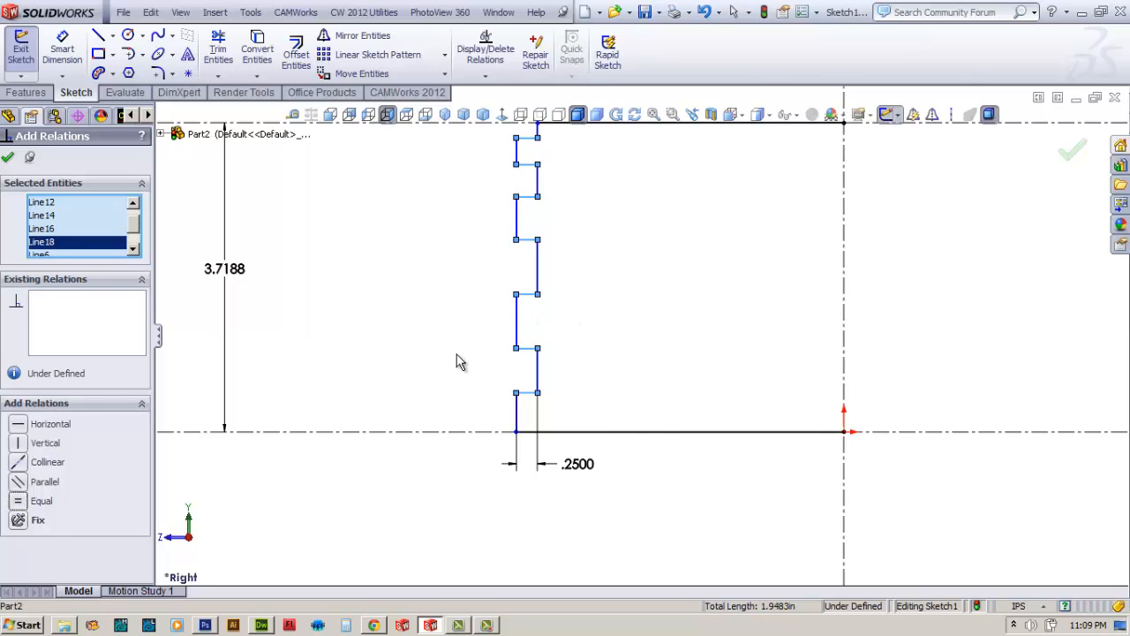
mouse_move(14, 173)
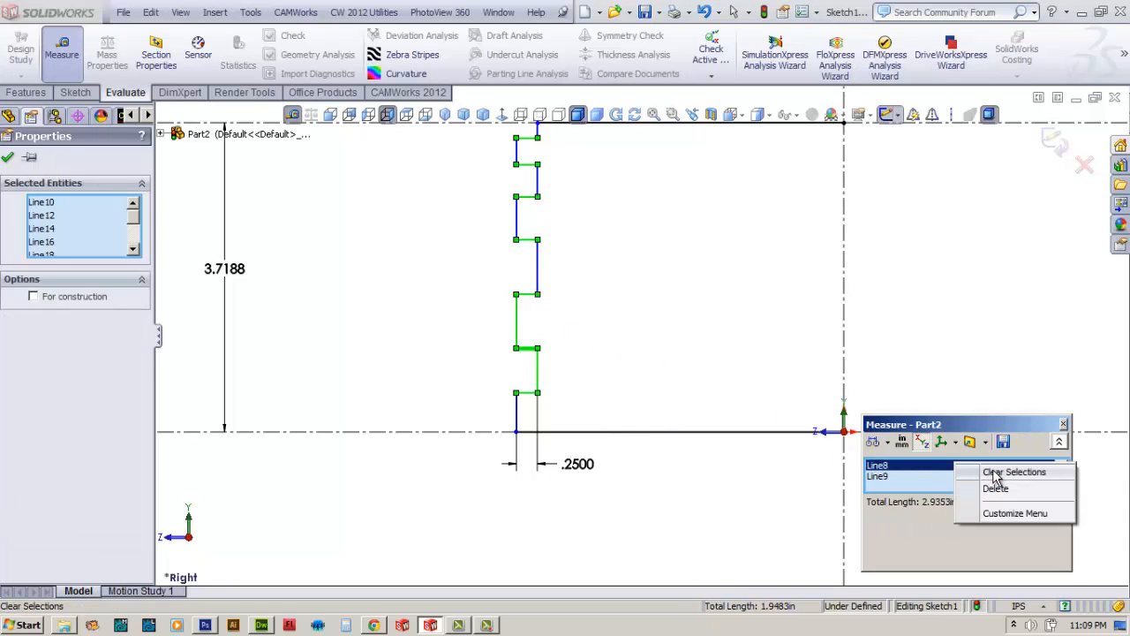
Measure two parallel notch edges to confirm a 0.2500 in spacing, then exit Measure.
click(1013, 472)
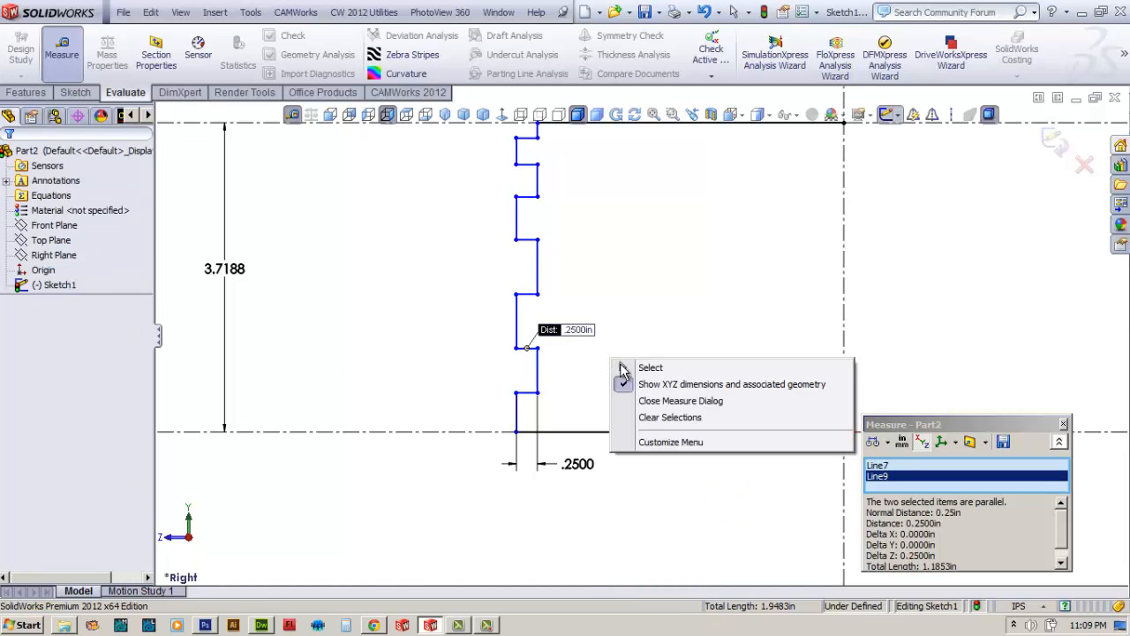
click(680, 399)
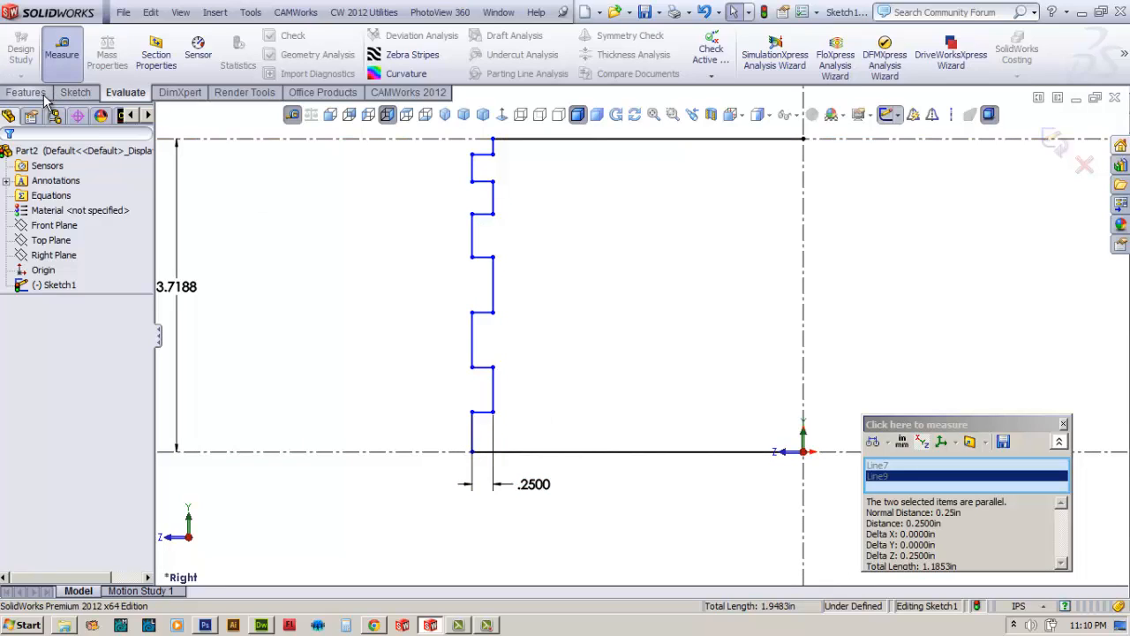
Dimension the two lowest vertical notch steps at 0.5 in each.
click(74, 92)
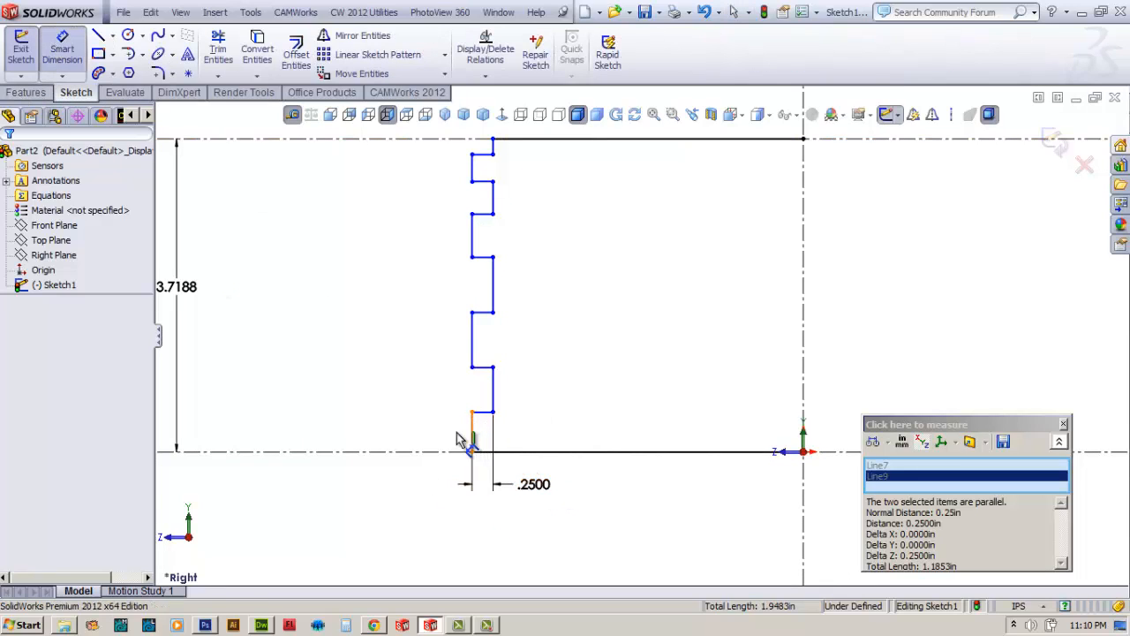
double_click(470, 433)
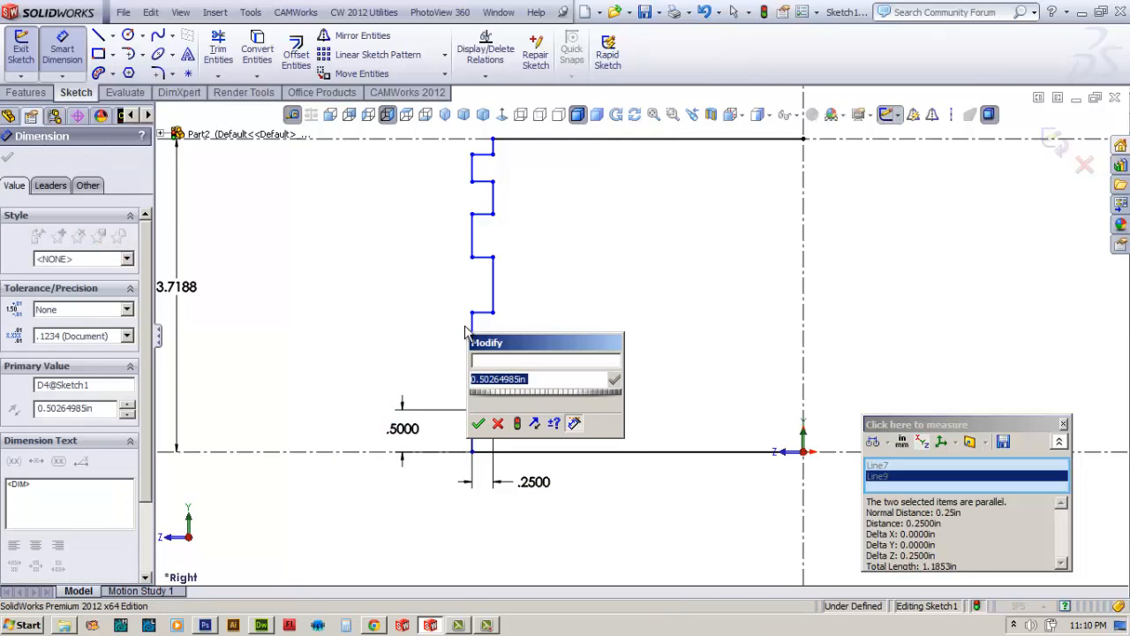
click(477, 424)
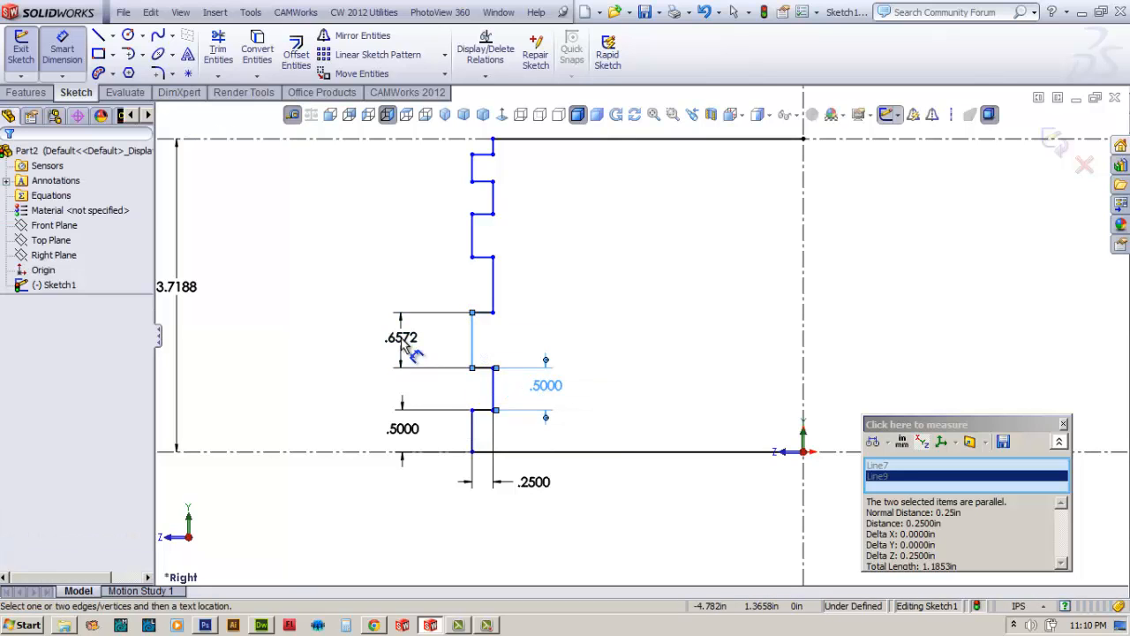
double_click(401, 337)
text(.5)
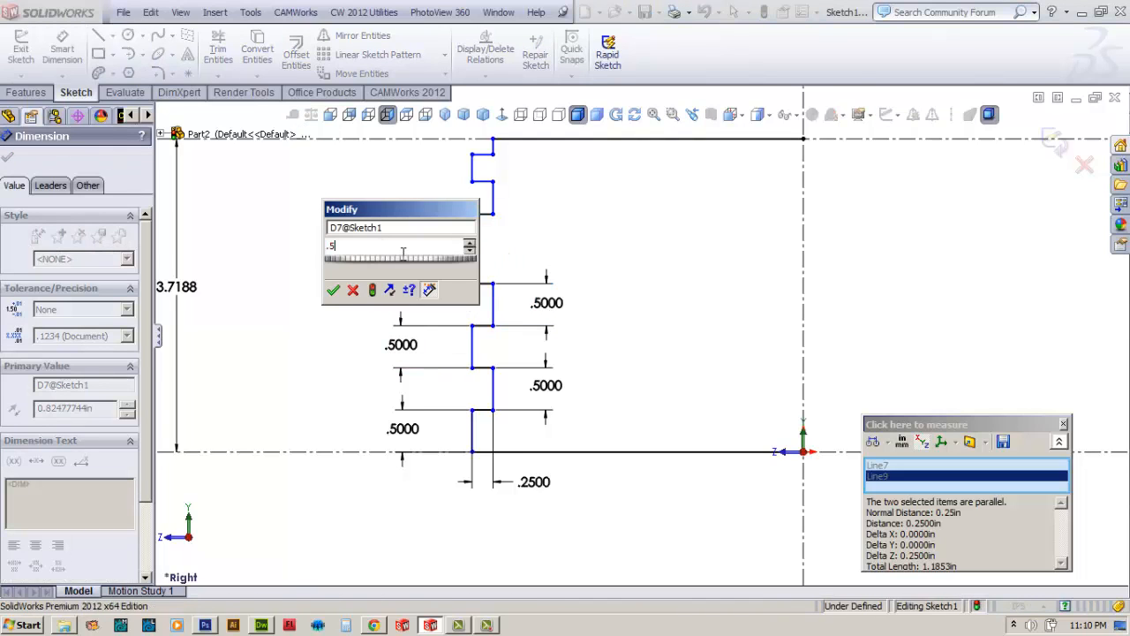
click(332, 289)
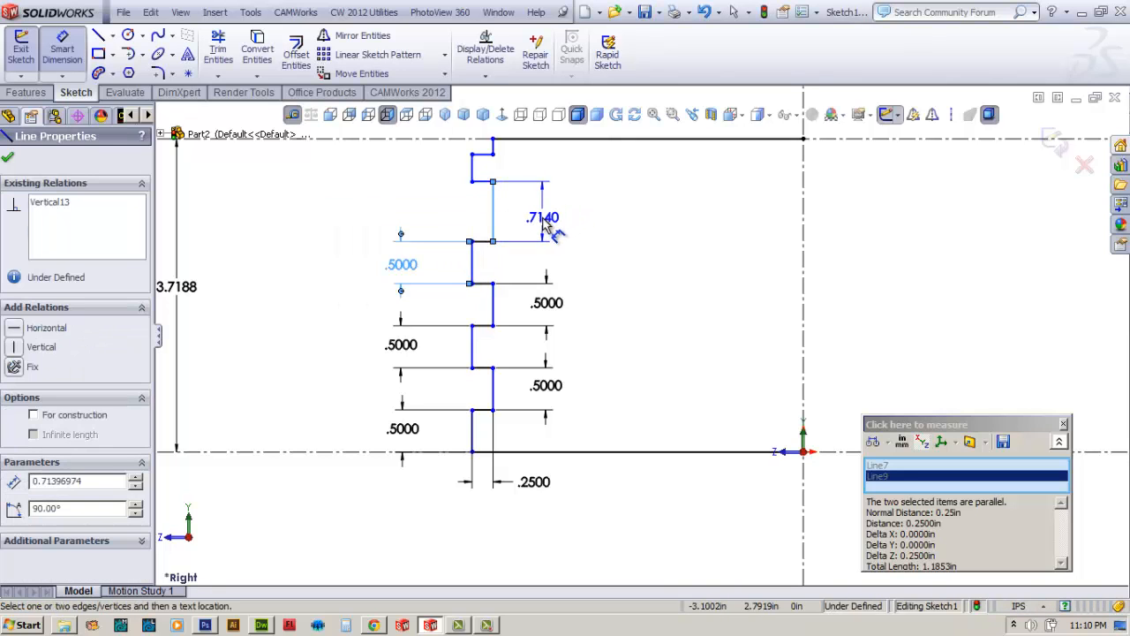
Dimension the remaining upper notch steps at 0.5 in, including the top one.
click(541, 217)
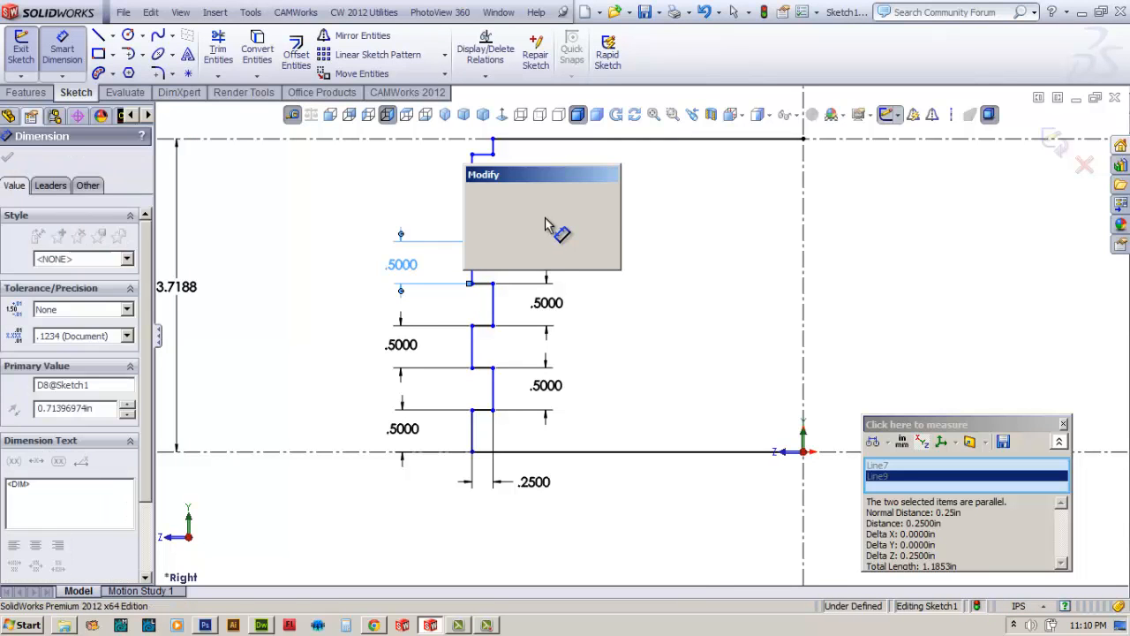
text(.5)
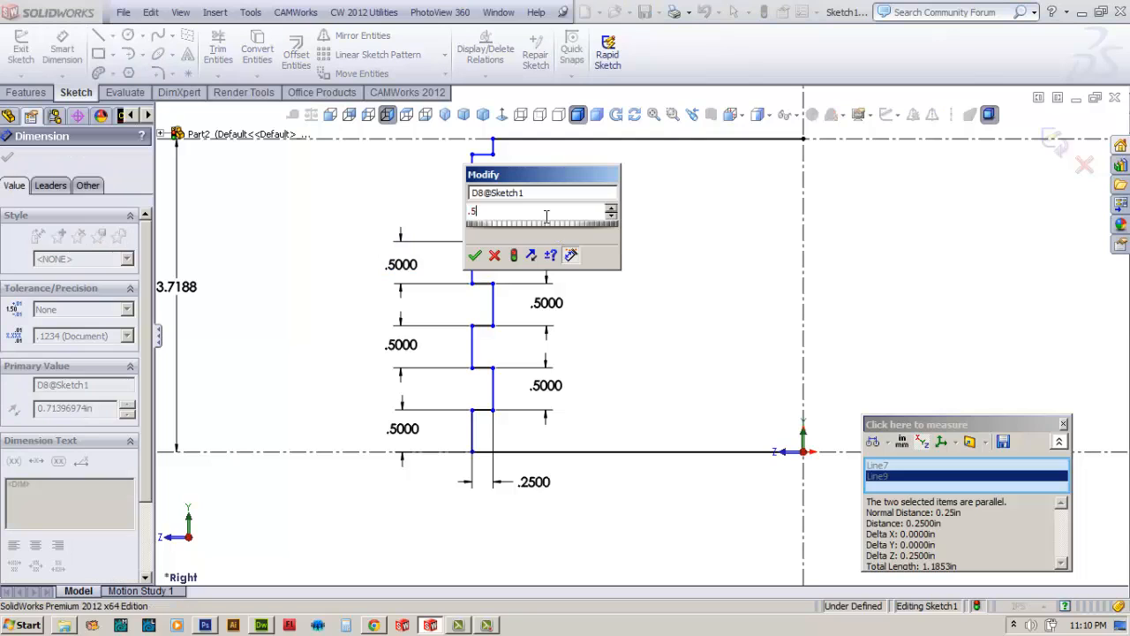
click(475, 254)
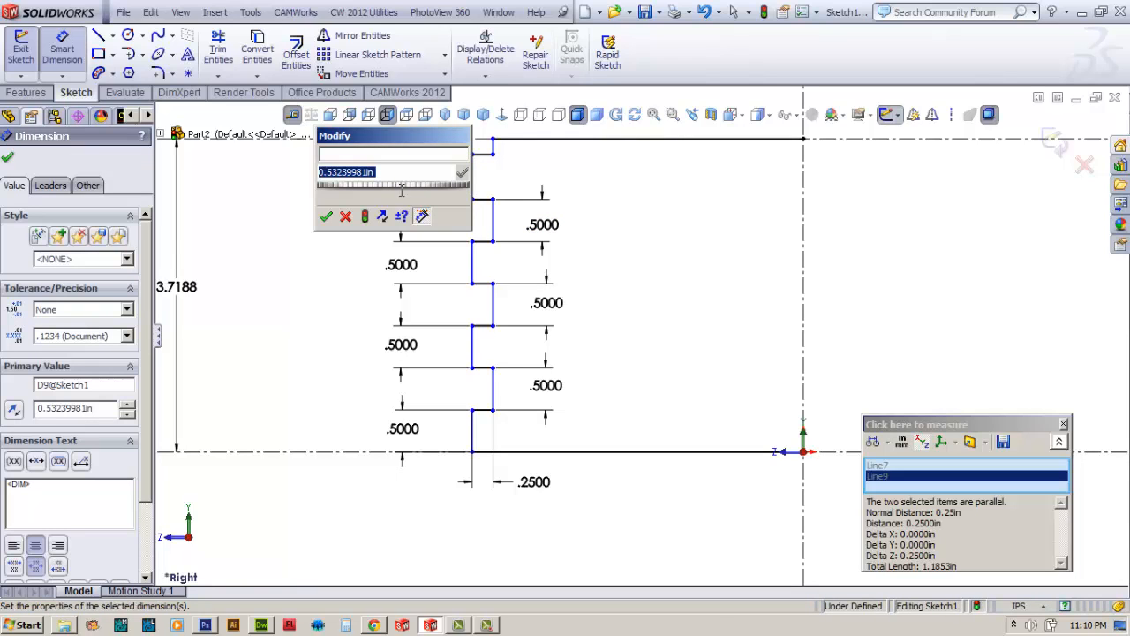
click(325, 216)
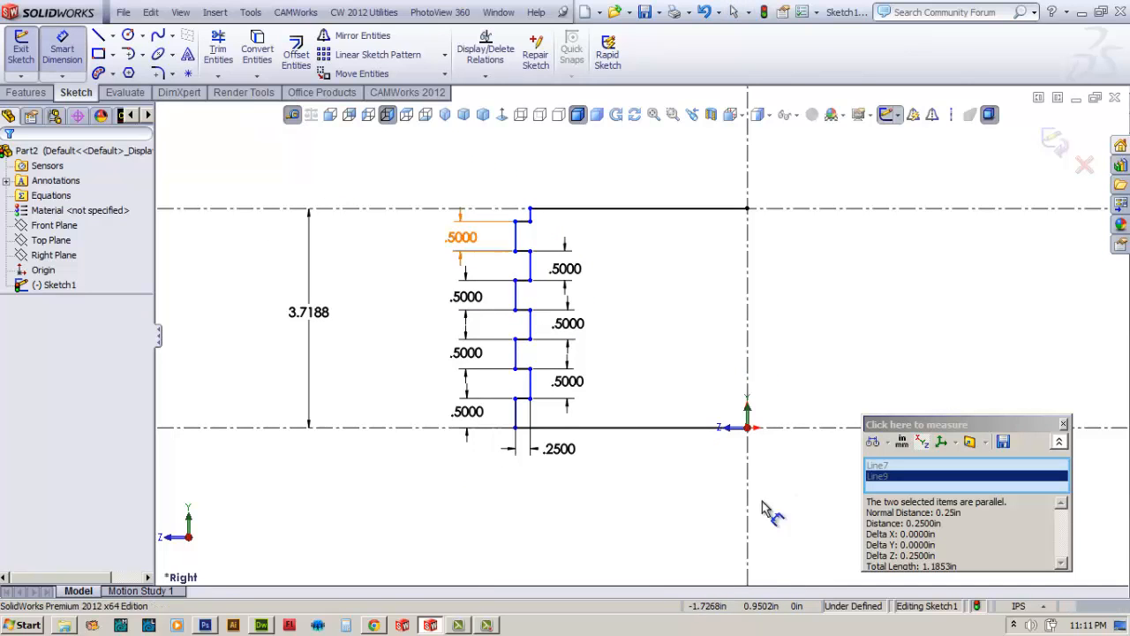
Dimension the bottom edge as 6.9375/2, giving 3.4688 in.
click(516, 420)
text(6.9375)
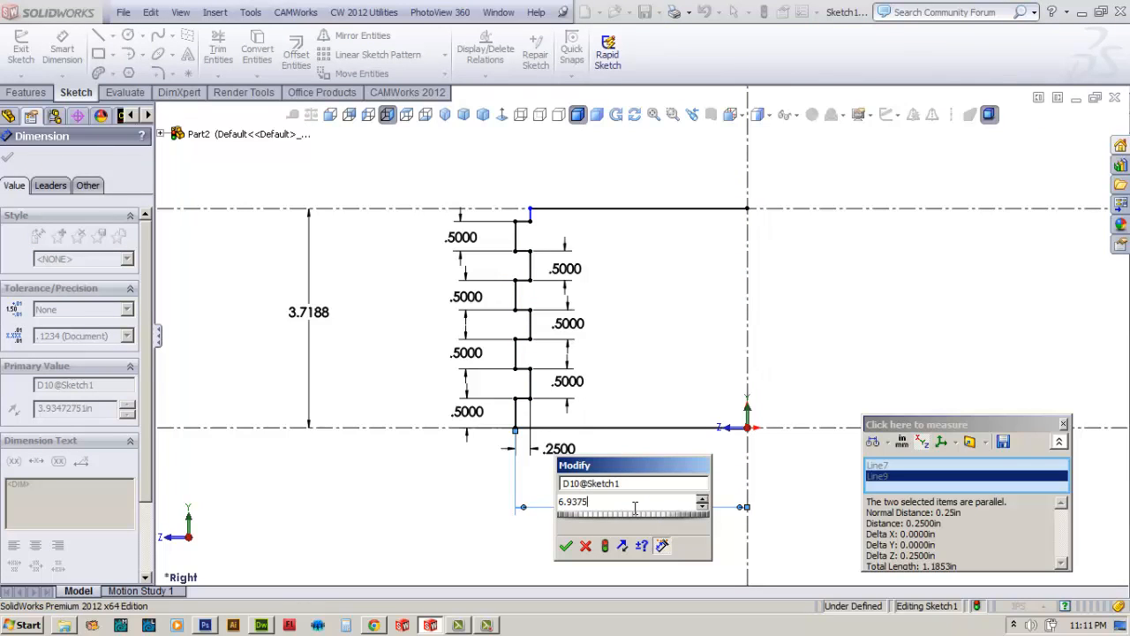
text(/2)
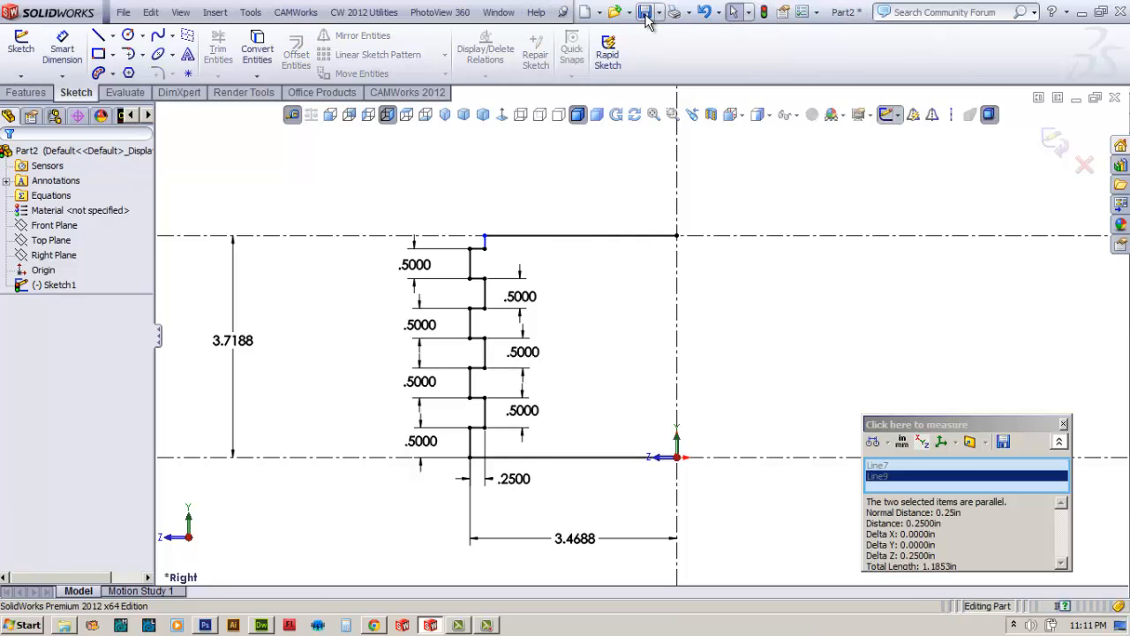
Save the part as tnb_front_part_001 in the finger joint box folder.
click(647, 11)
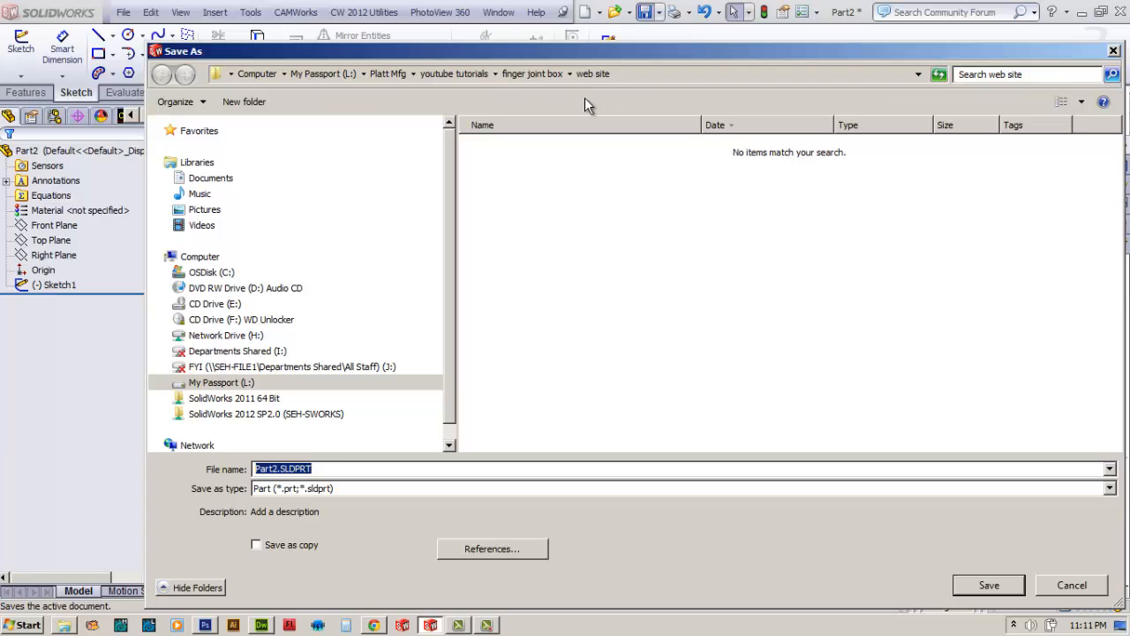
click(530, 74)
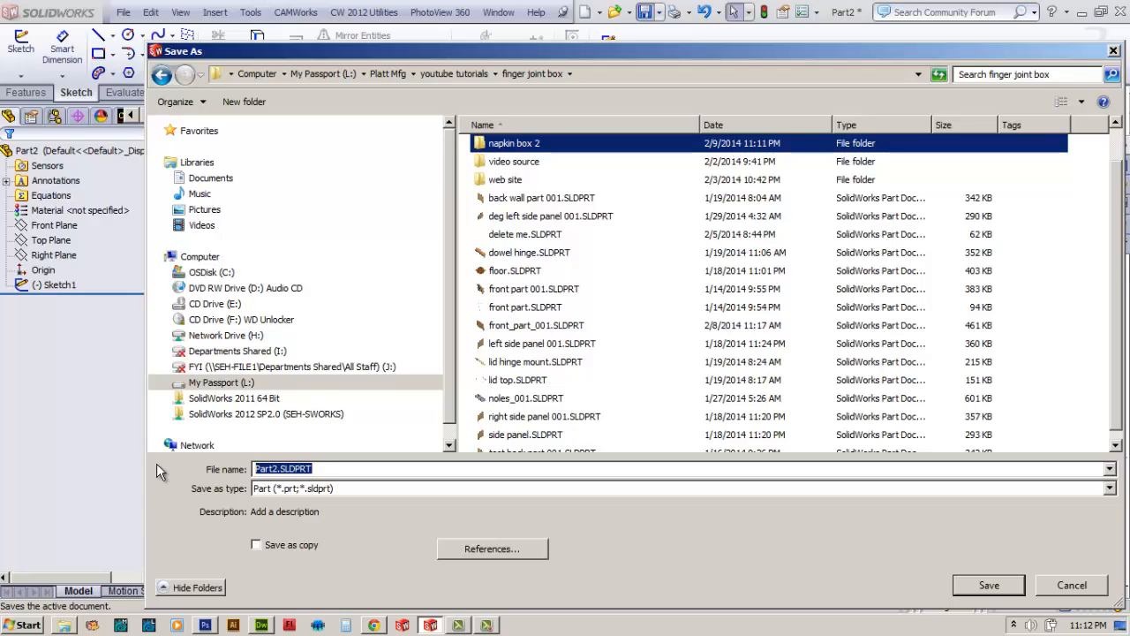
text(front_part_001)
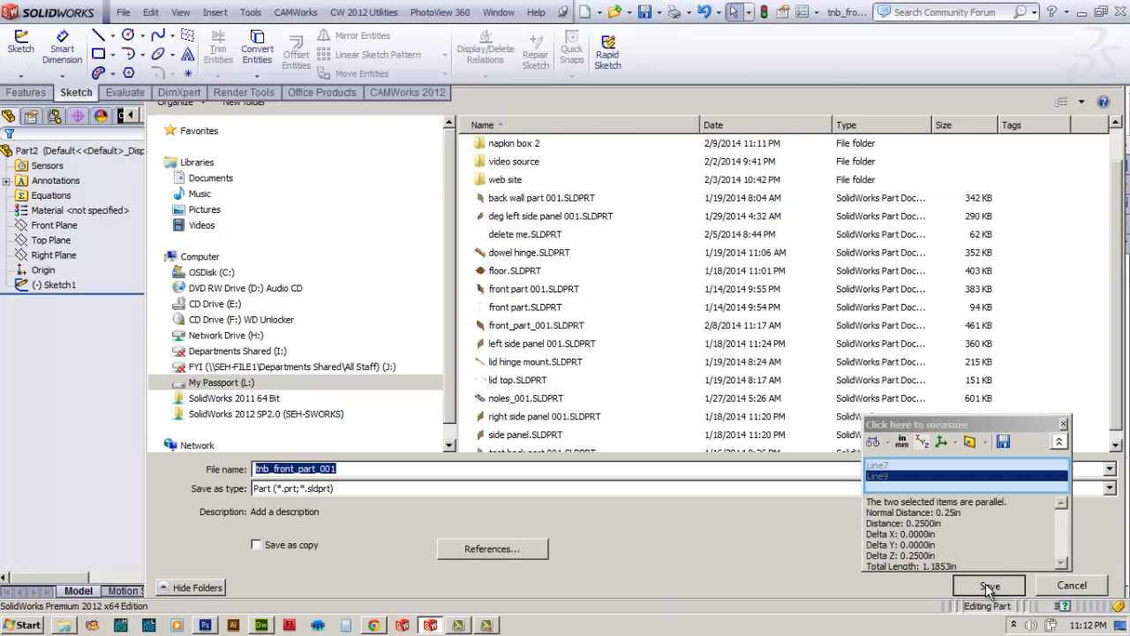
click(989, 587)
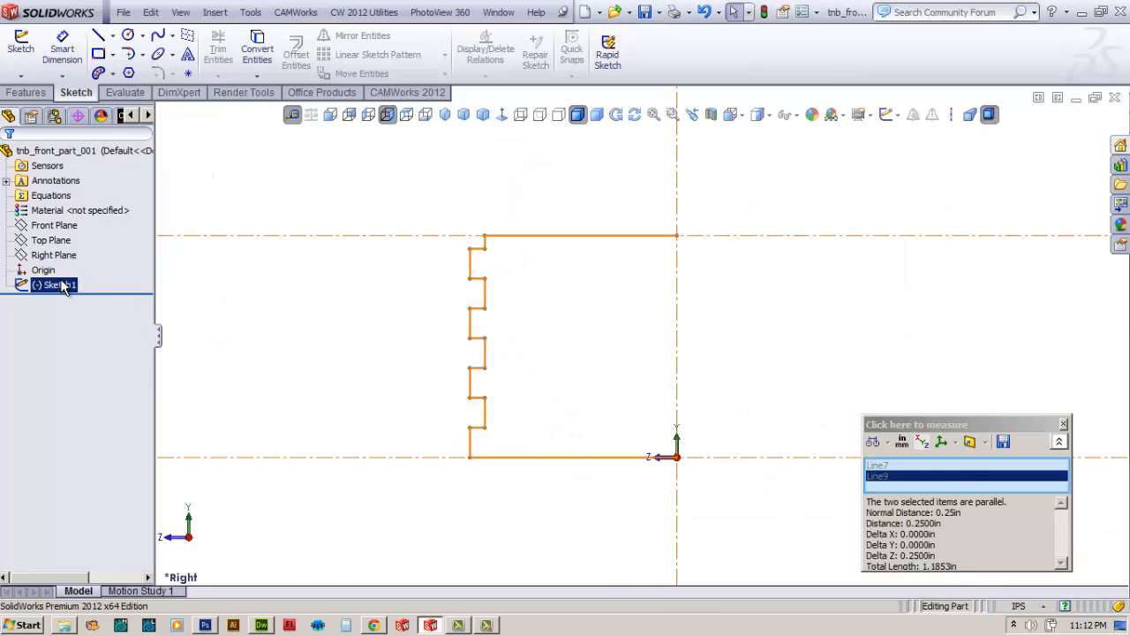
Mirror the notch lines of Sketch1 about the vertical centerline for a symmetric outline.
right_click(57, 283)
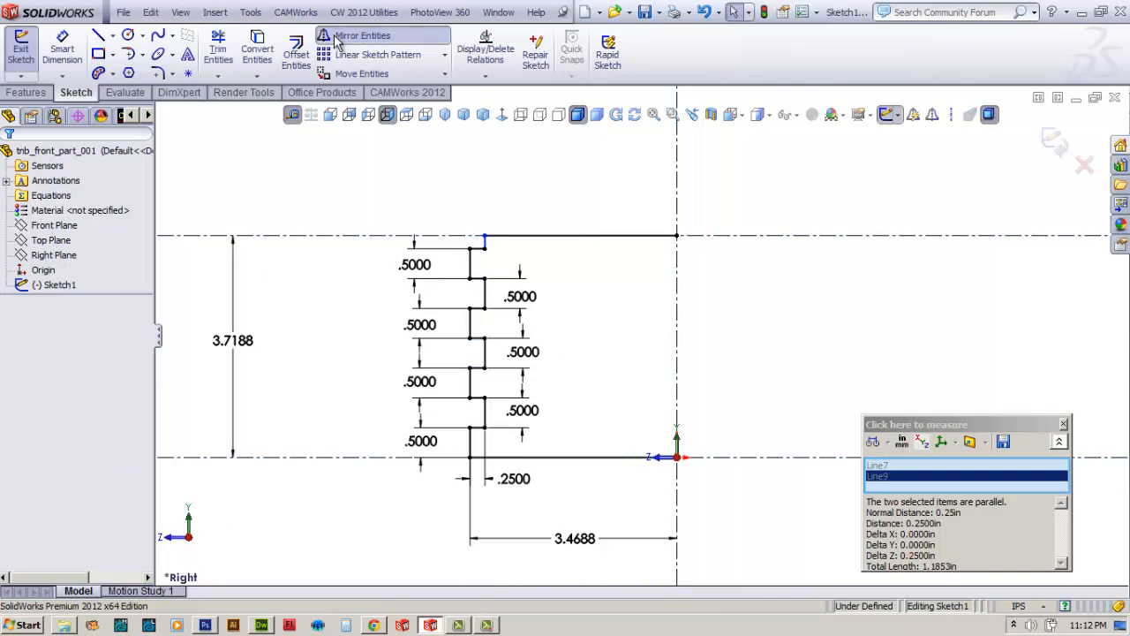
click(362, 35)
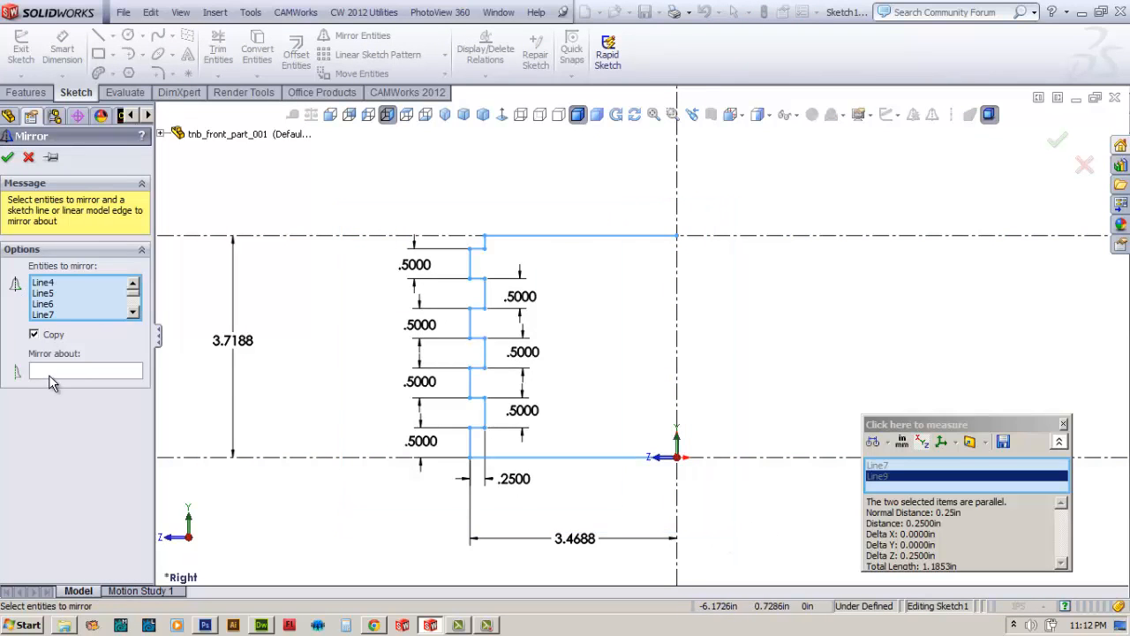
click(84, 371)
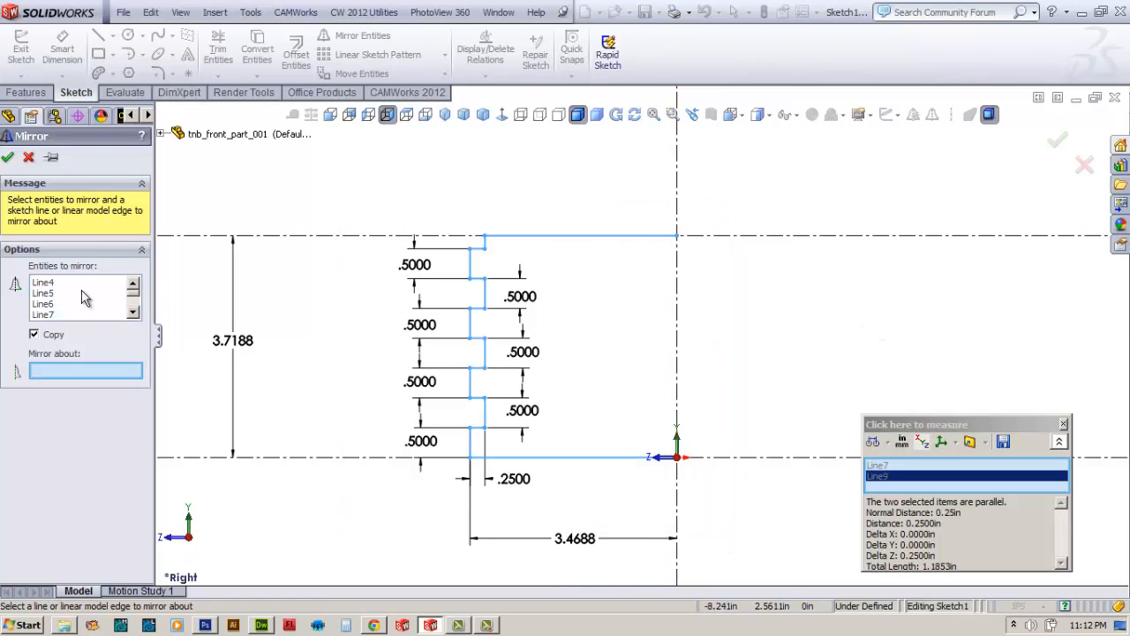
mouse_move(654, 334)
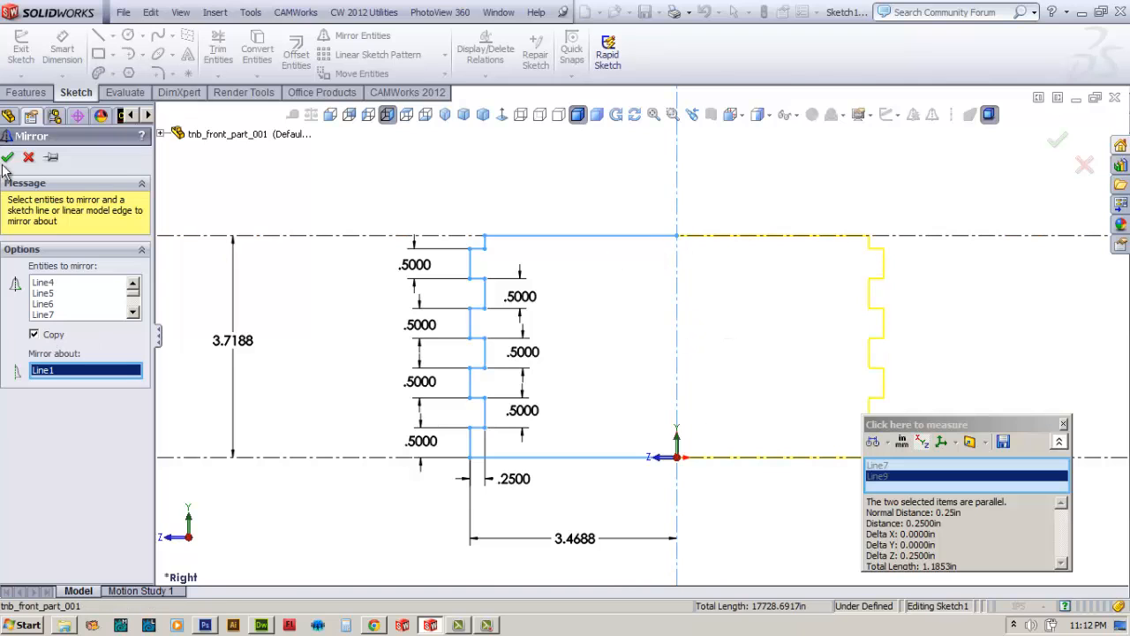
click(7, 155)
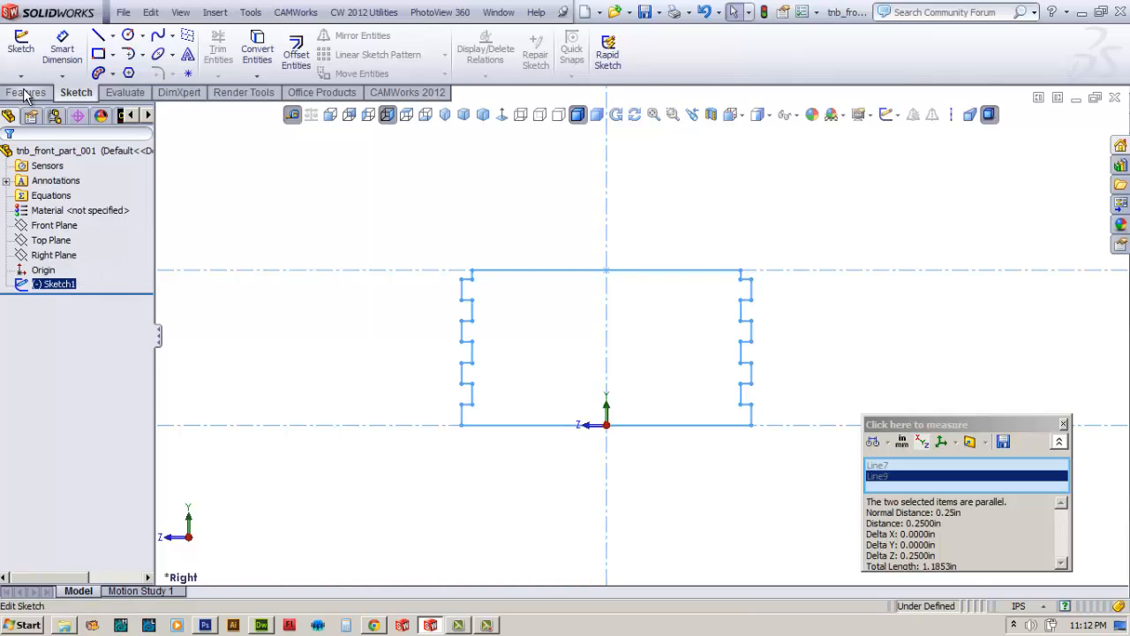
Boss-extrude the notched profile blind to 0.25 in thickness.
click(25, 92)
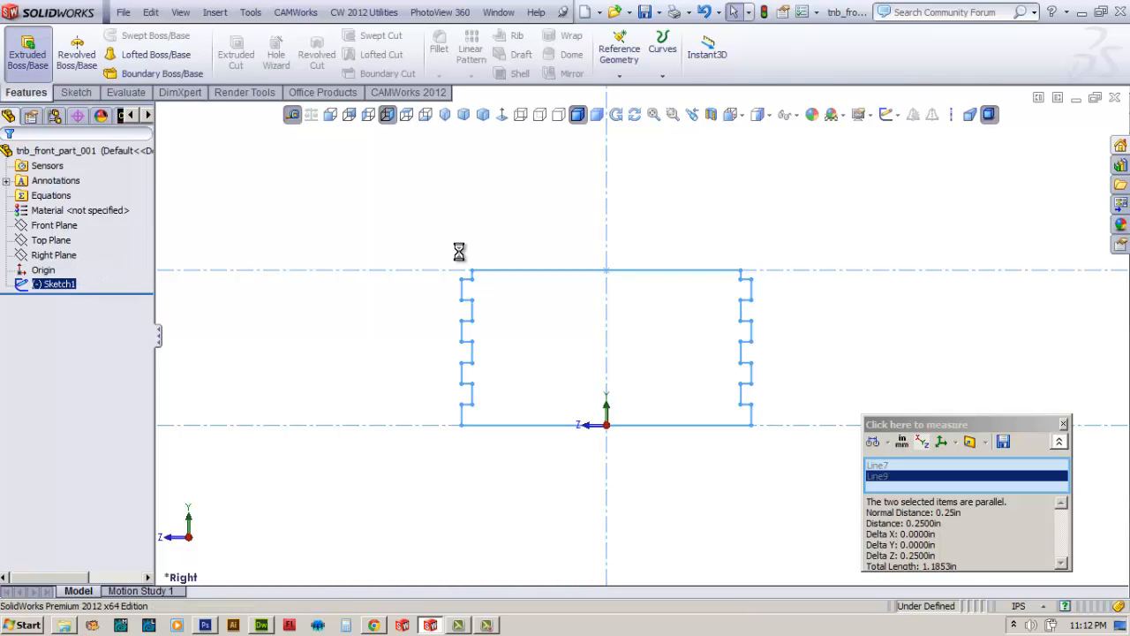
click(28, 51)
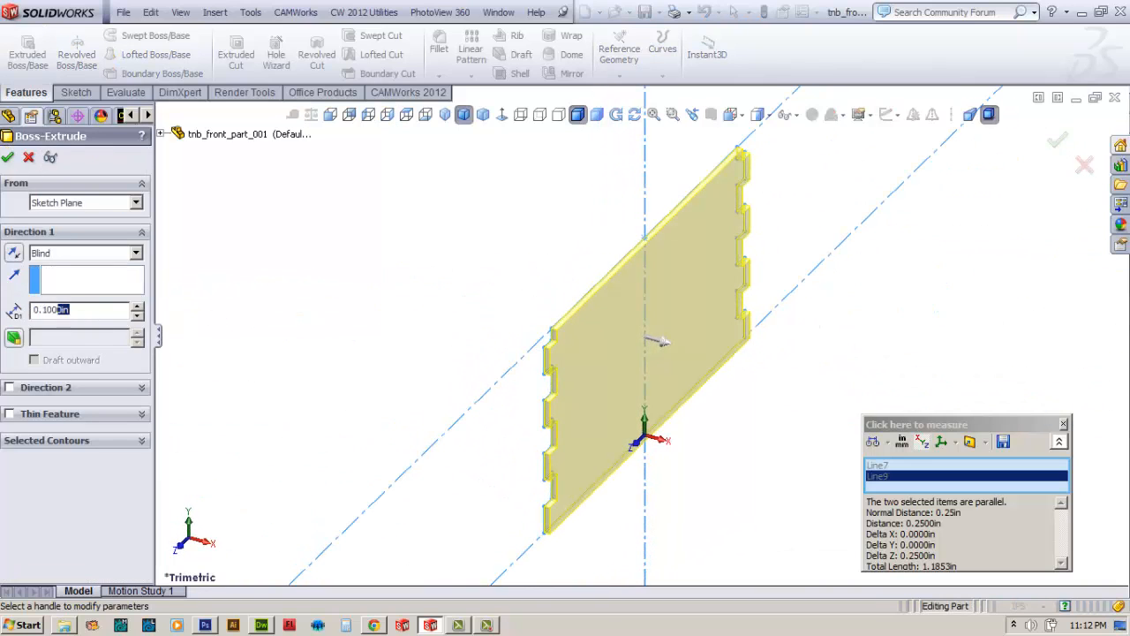
text(.25)
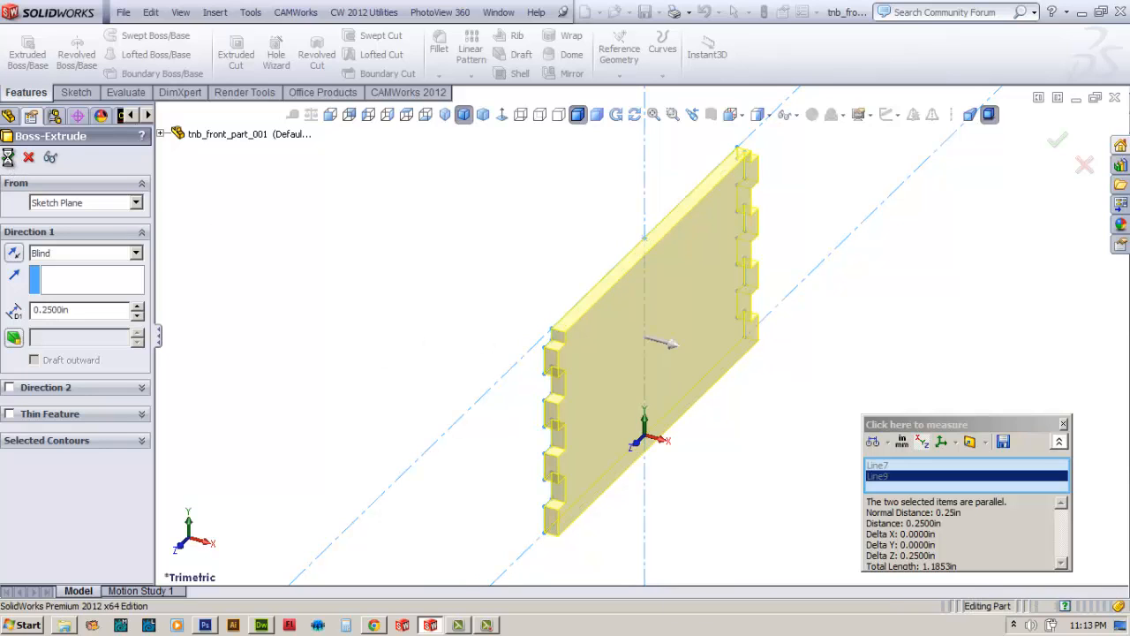
click(1056, 140)
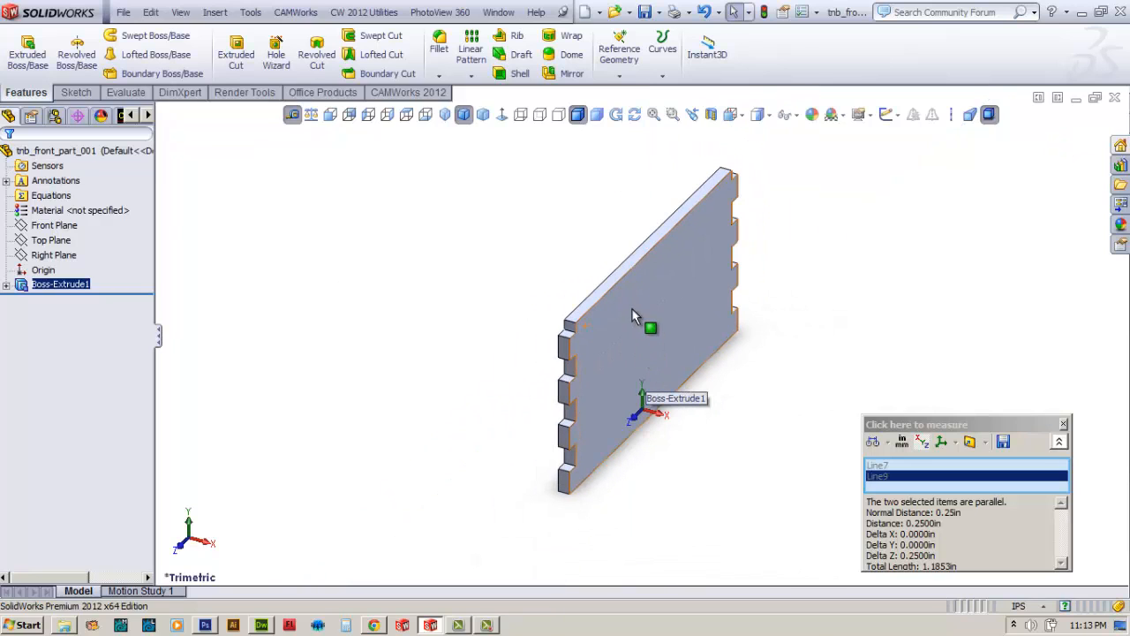
Look for the material command via the feature tree entry and the Edit menu.
click(46, 210)
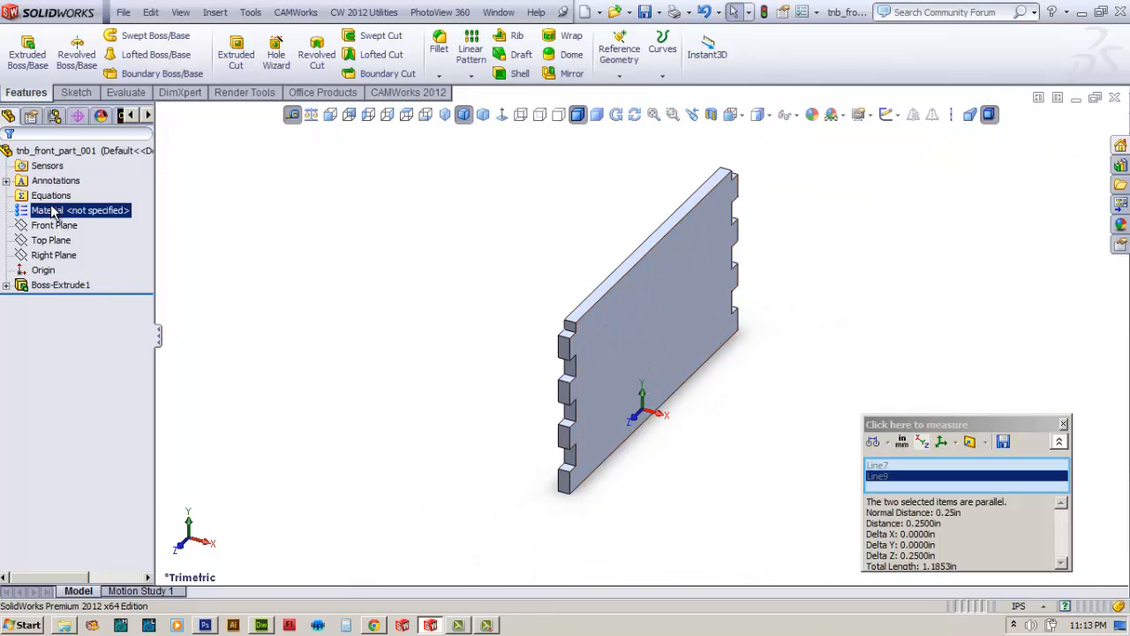
right_click(49, 210)
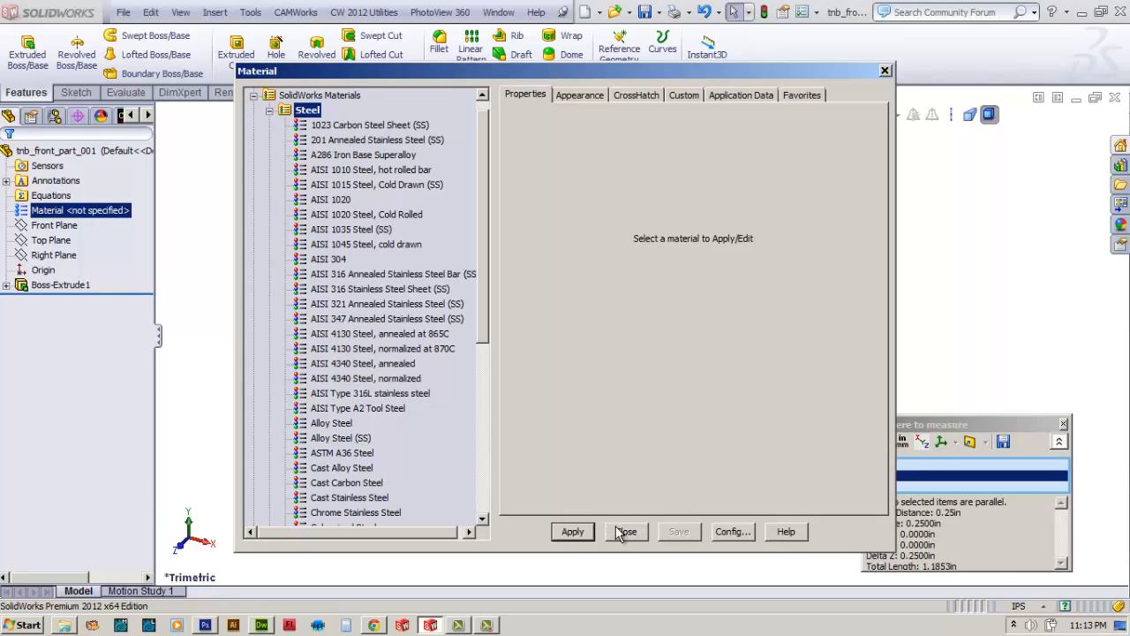
click(625, 530)
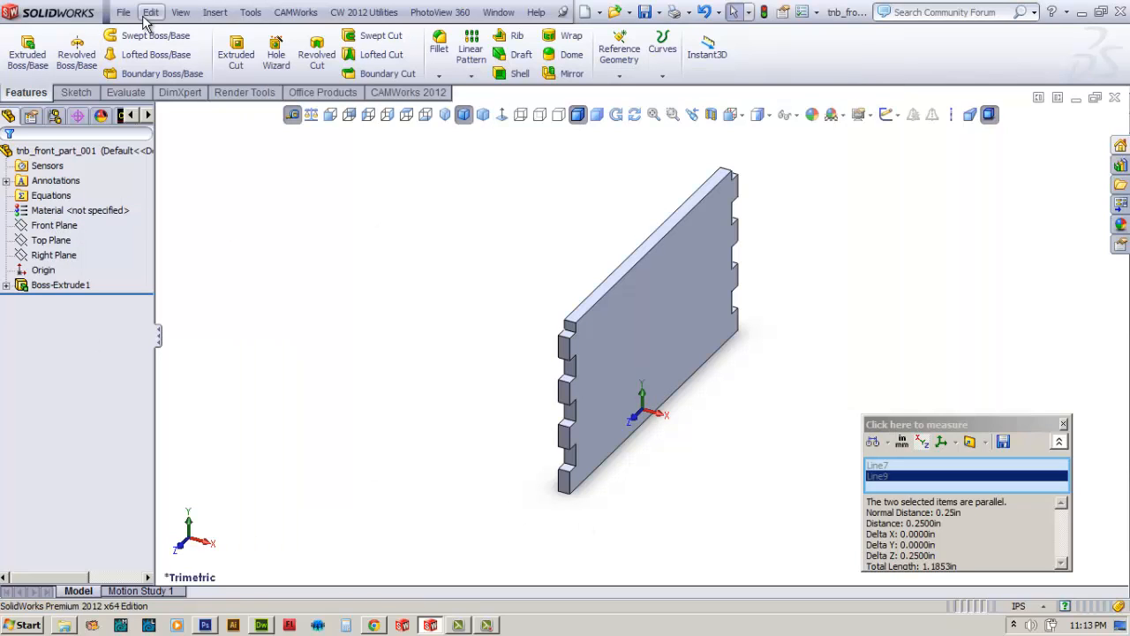
click(150, 12)
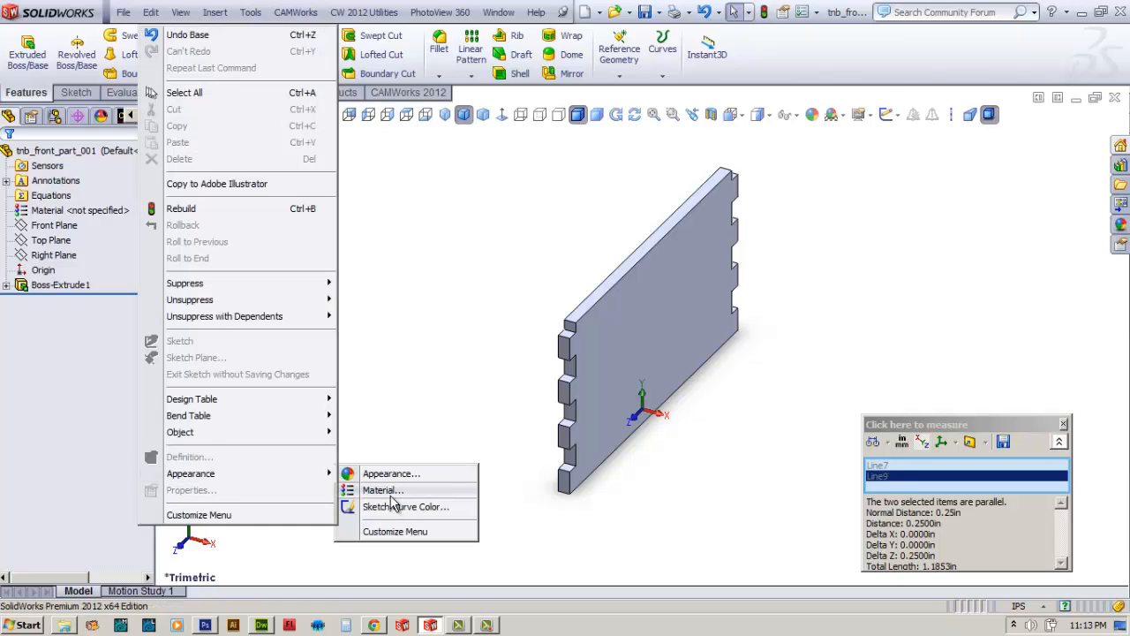
Assign Oak from SolidWorks Materials > Woods as the panel's material.
click(382, 491)
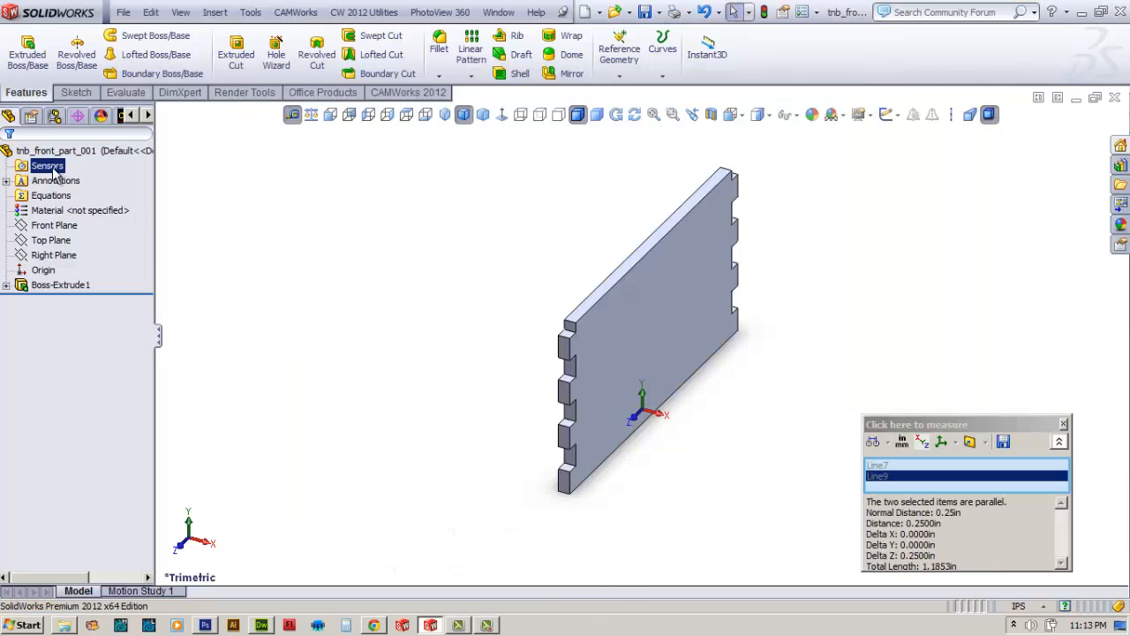
click(81, 210)
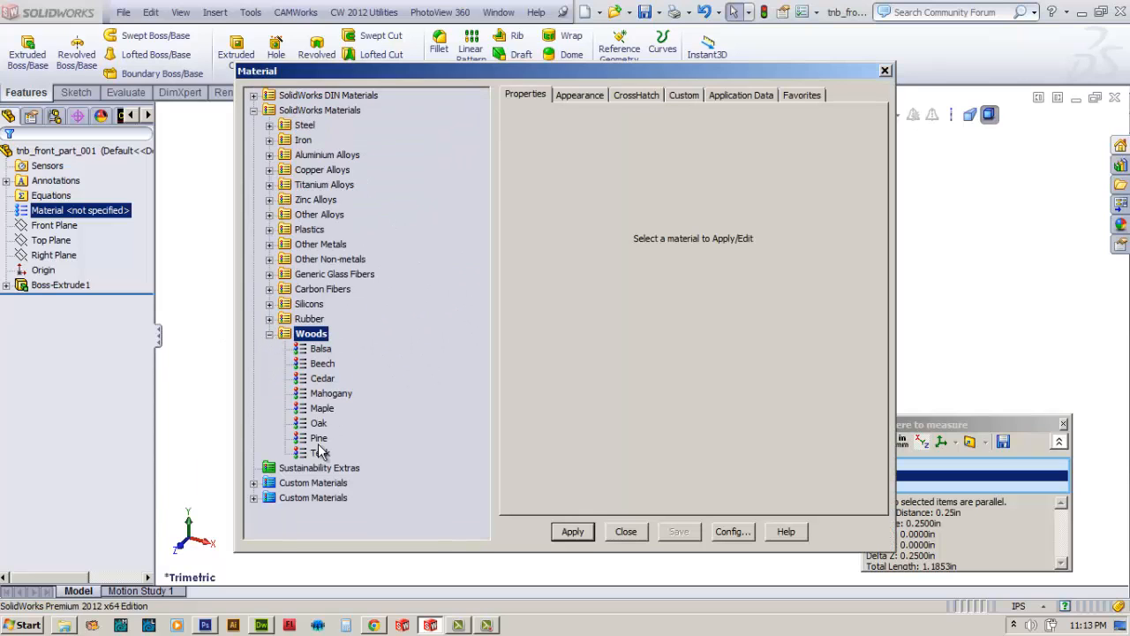
click(317, 422)
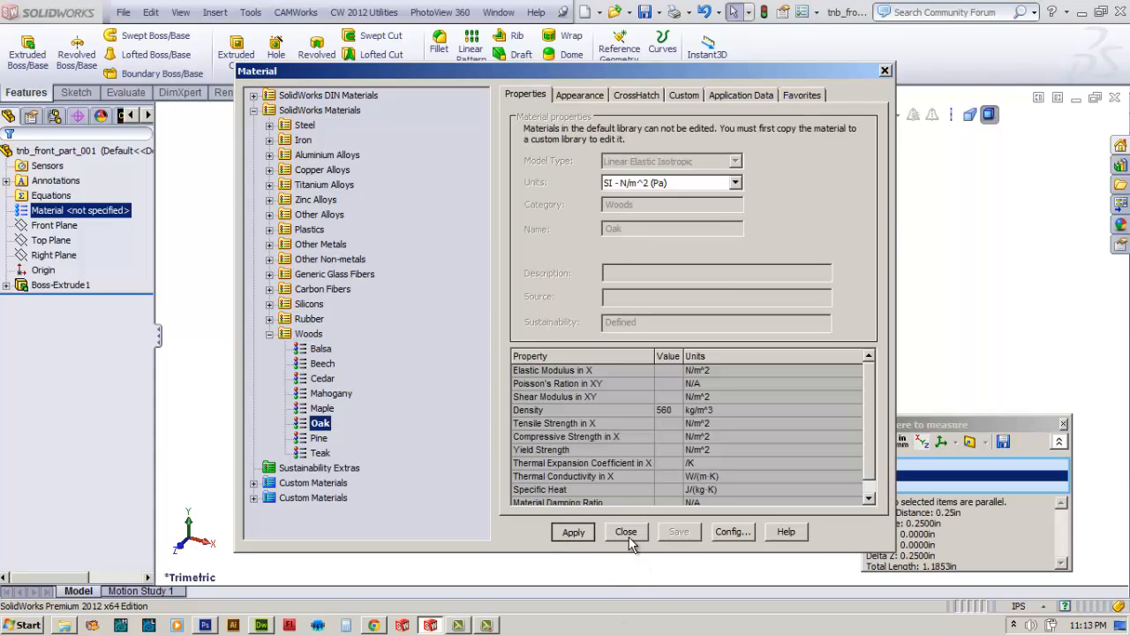
click(625, 530)
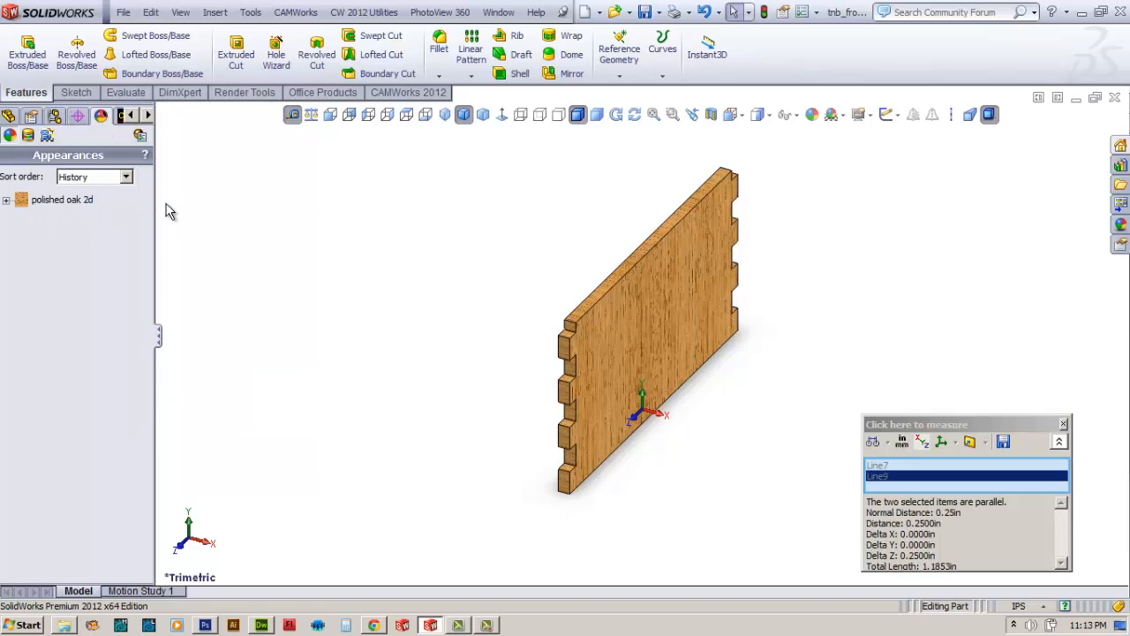
mouse_move(158, 178)
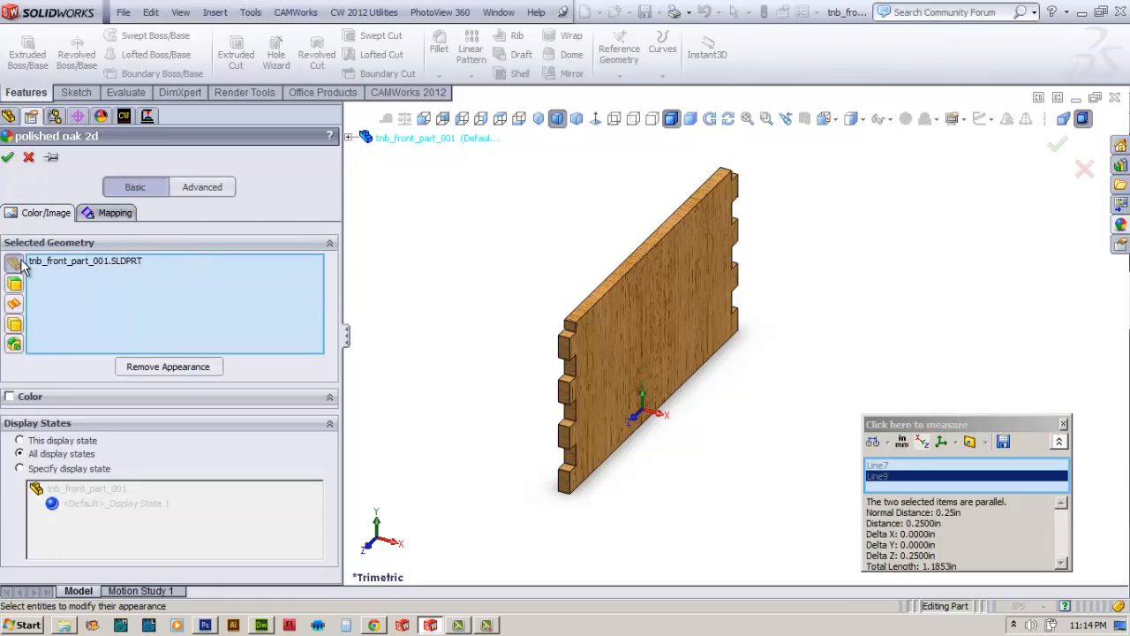
Set the polished oak appearance's mapping rotation to 90 degrees.
click(115, 212)
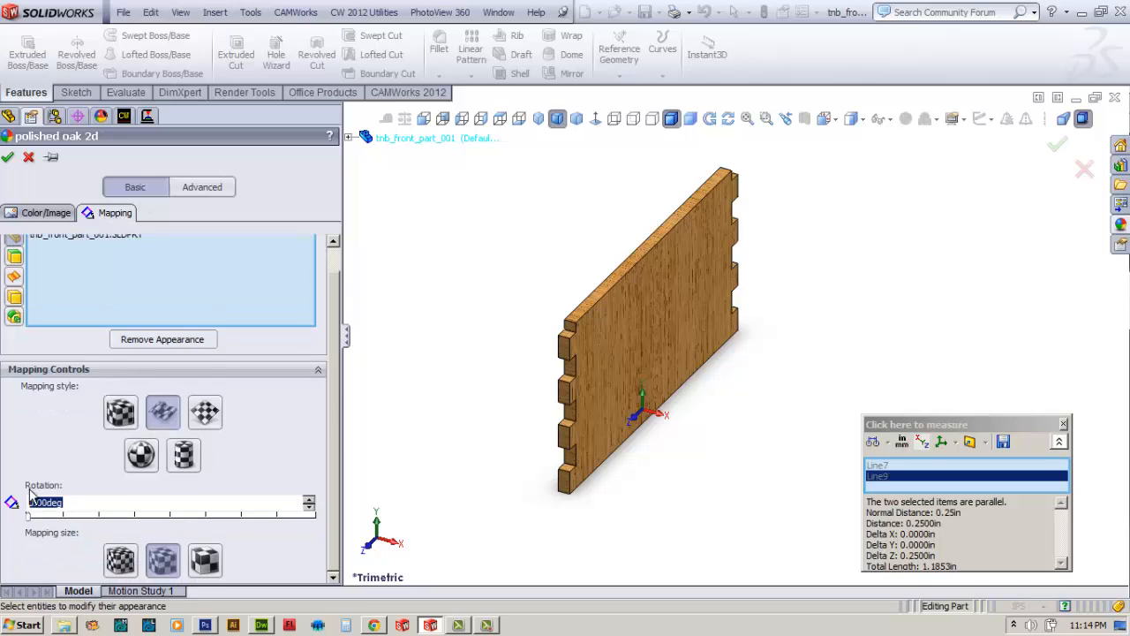
text(90)
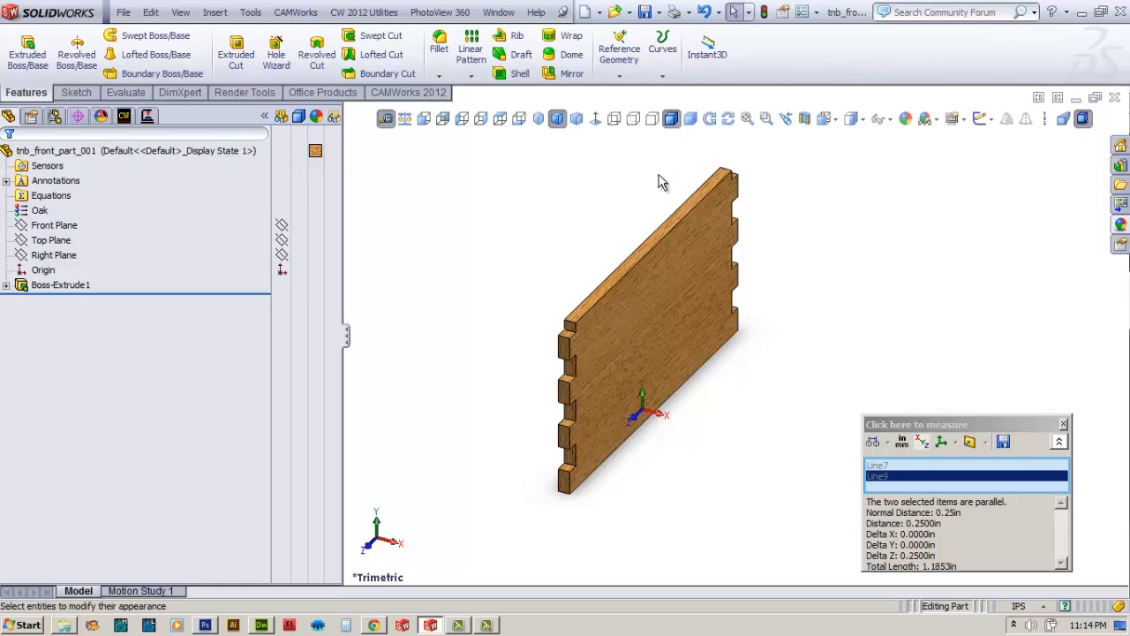
mouse_move(634, 219)
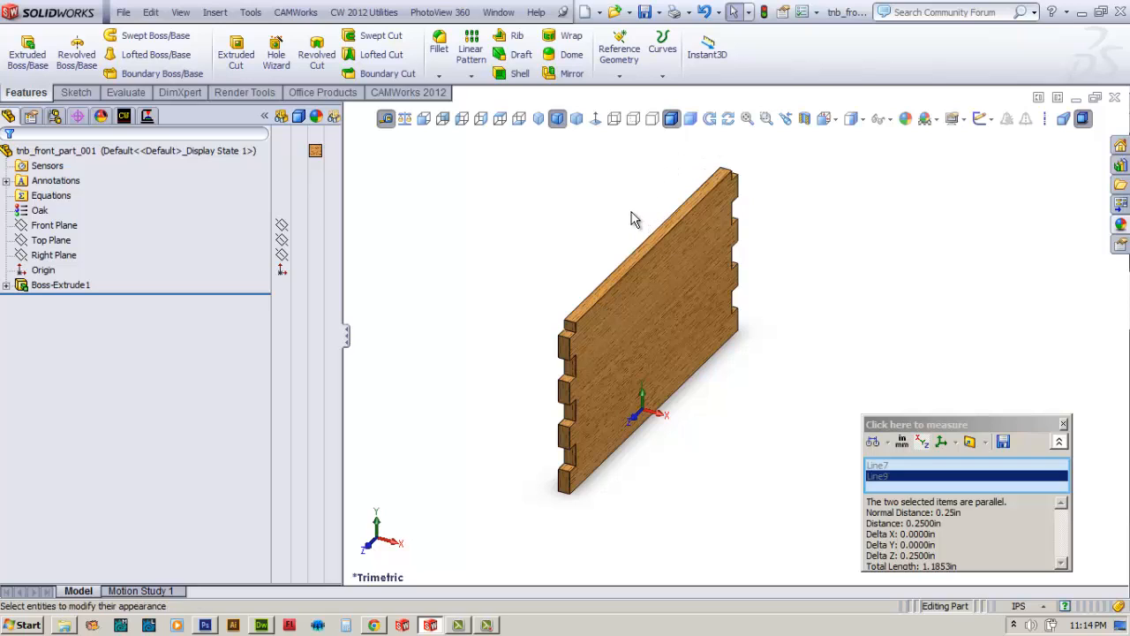
mouse_move(593, 223)
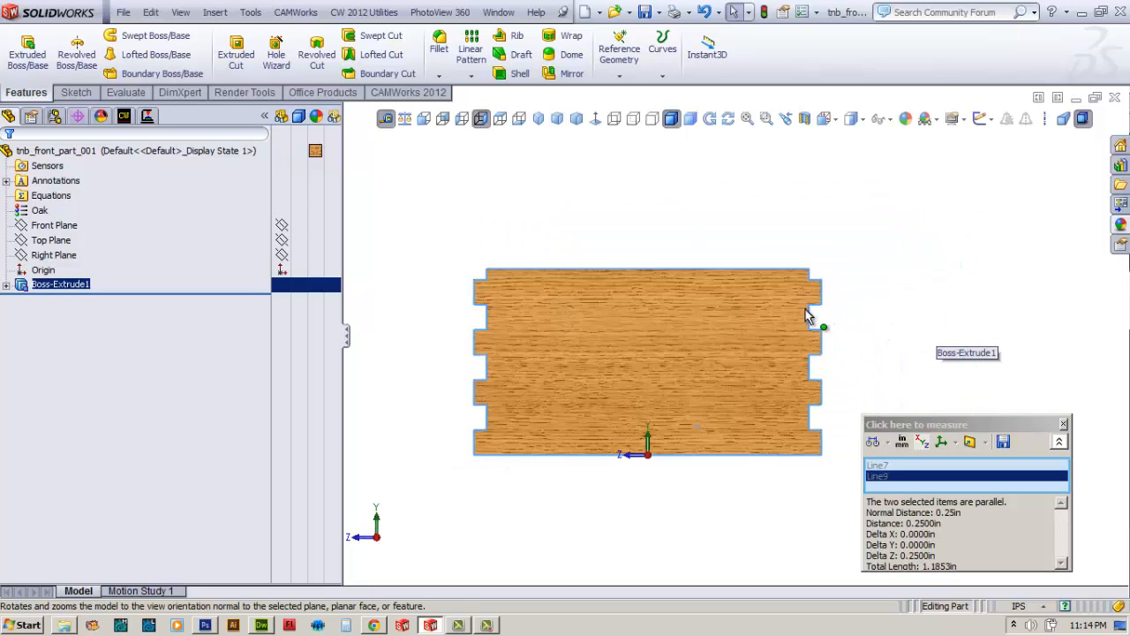
Open Sketch2 on the panel's front face viewed normal to it.
click(74, 92)
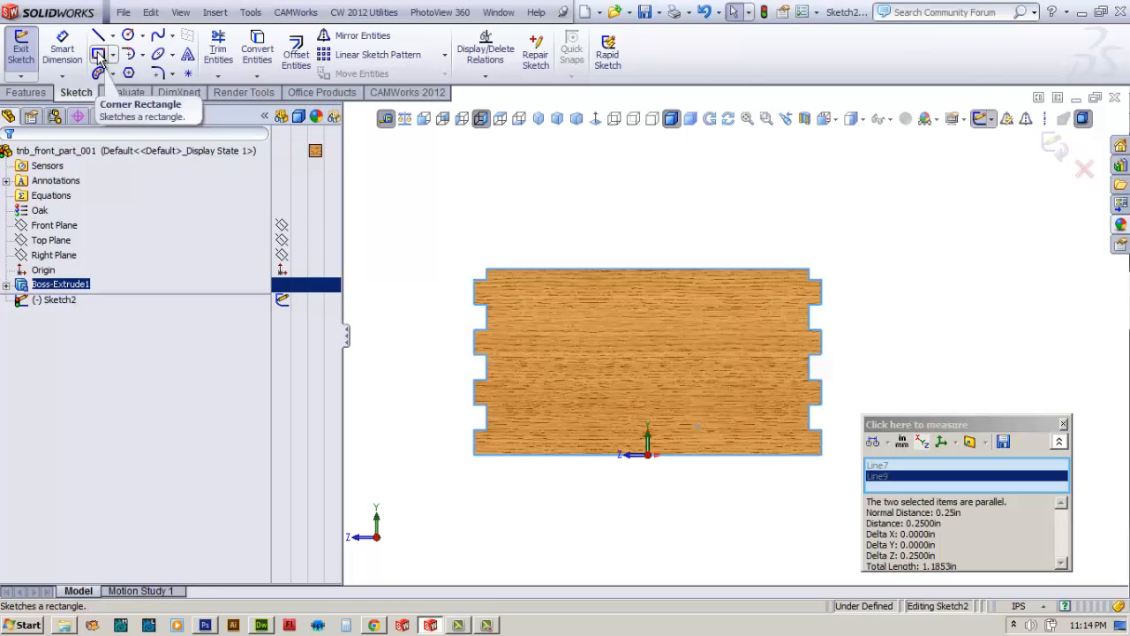
Draw a corner rectangle strip along the bottom edge dimensioned 0.125 and 0.1875 in.
click(99, 54)
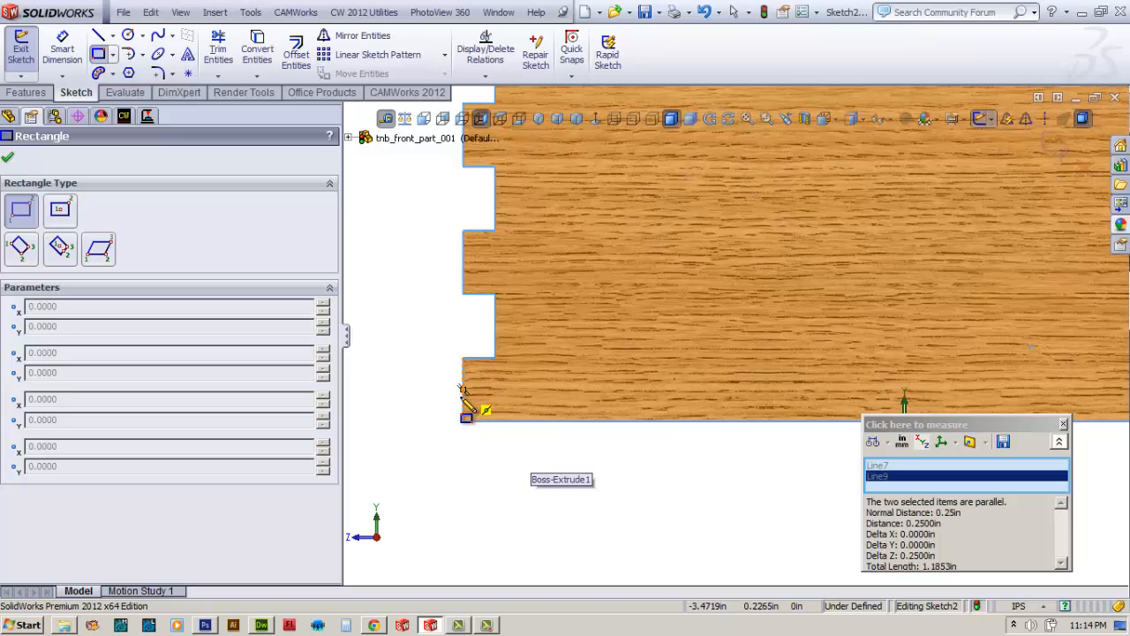
mouse_move(468, 415)
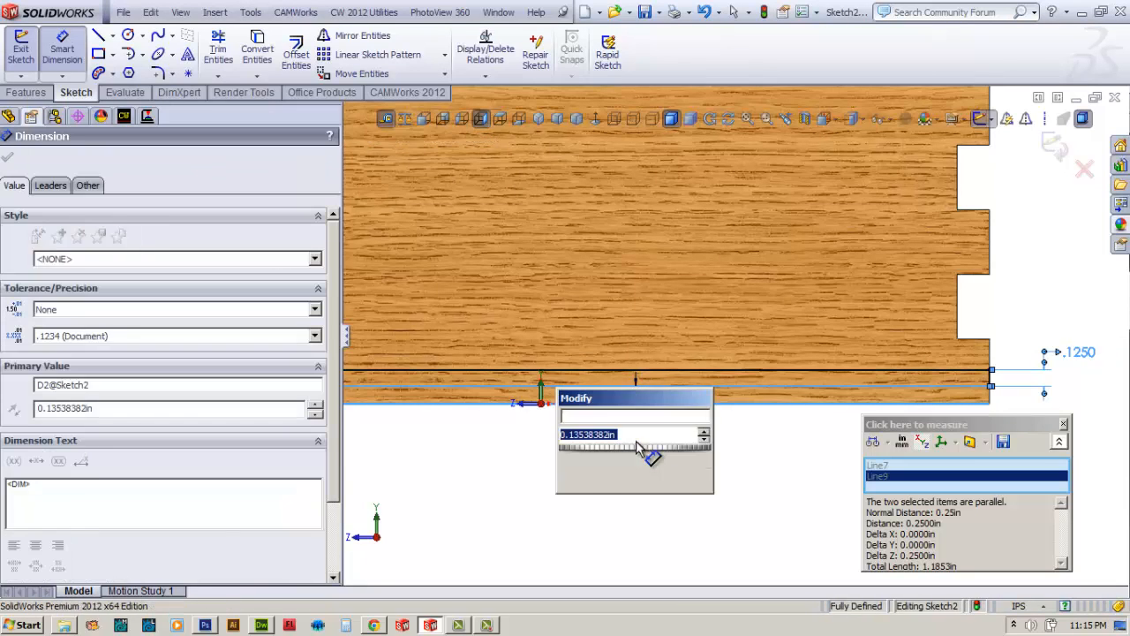
text(.1)
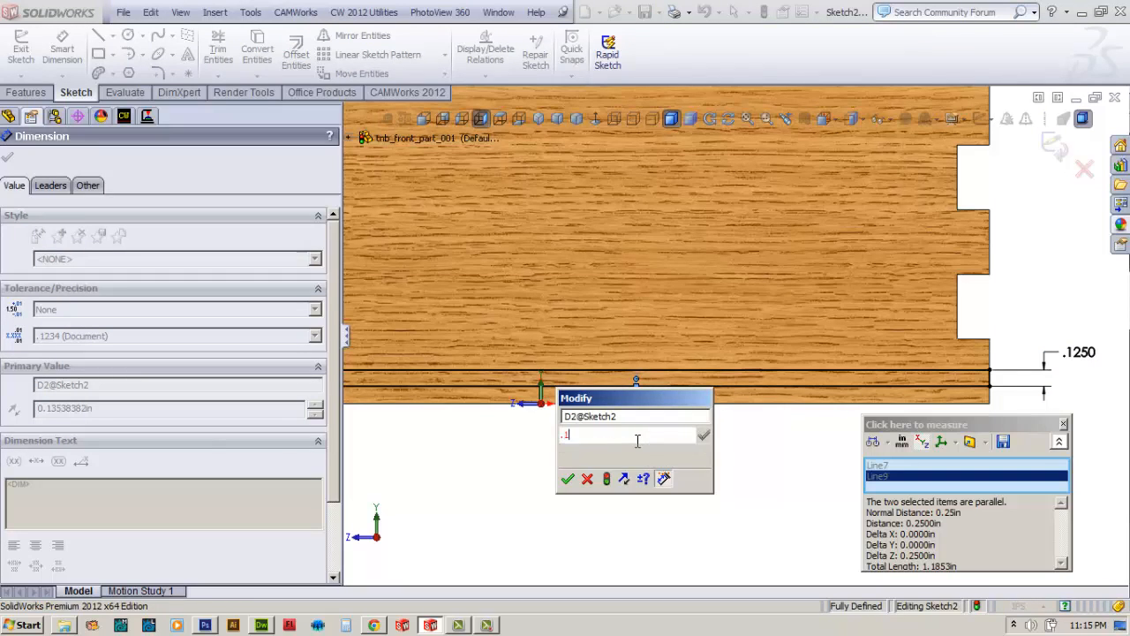
text(.1875)
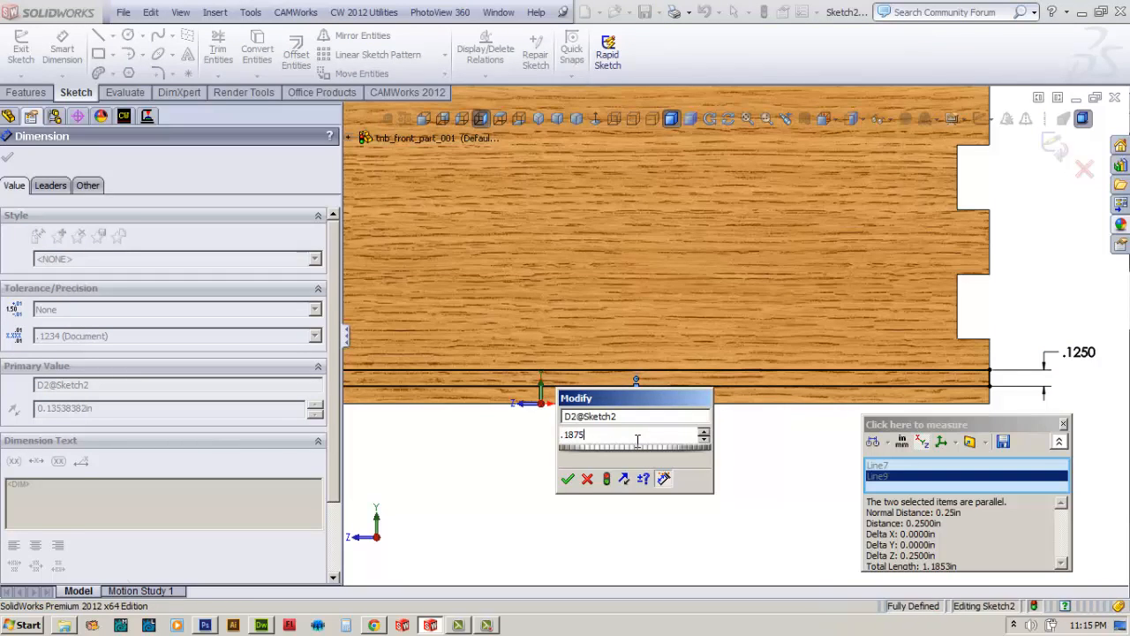
click(569, 479)
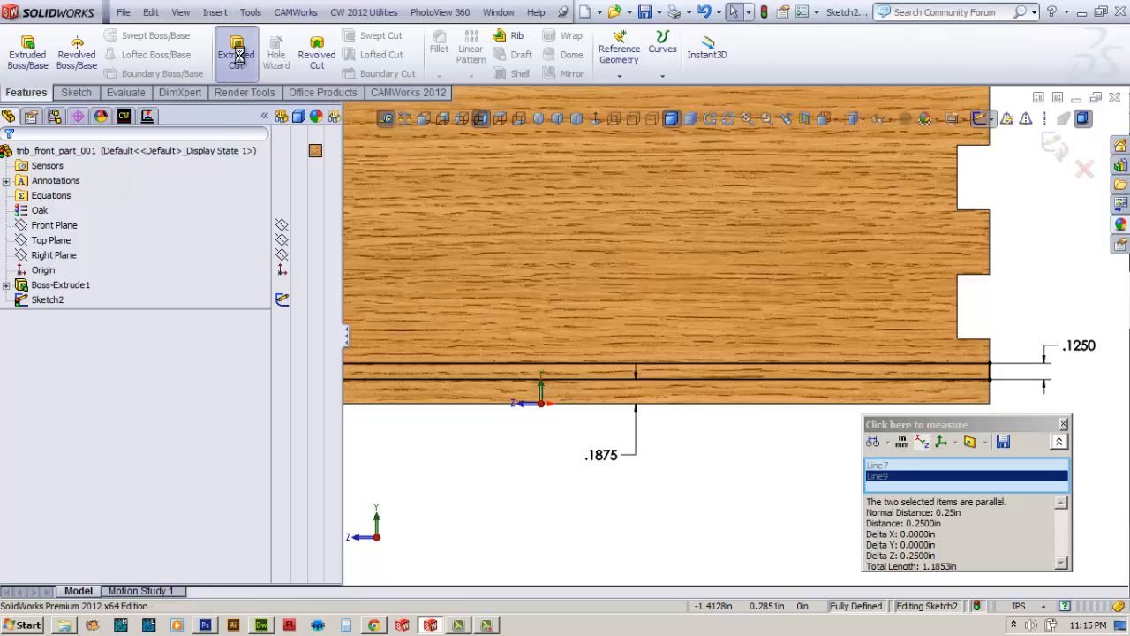
Start an Extruded Cut of the strip with a blind depth of 0.1250 in.
click(235, 53)
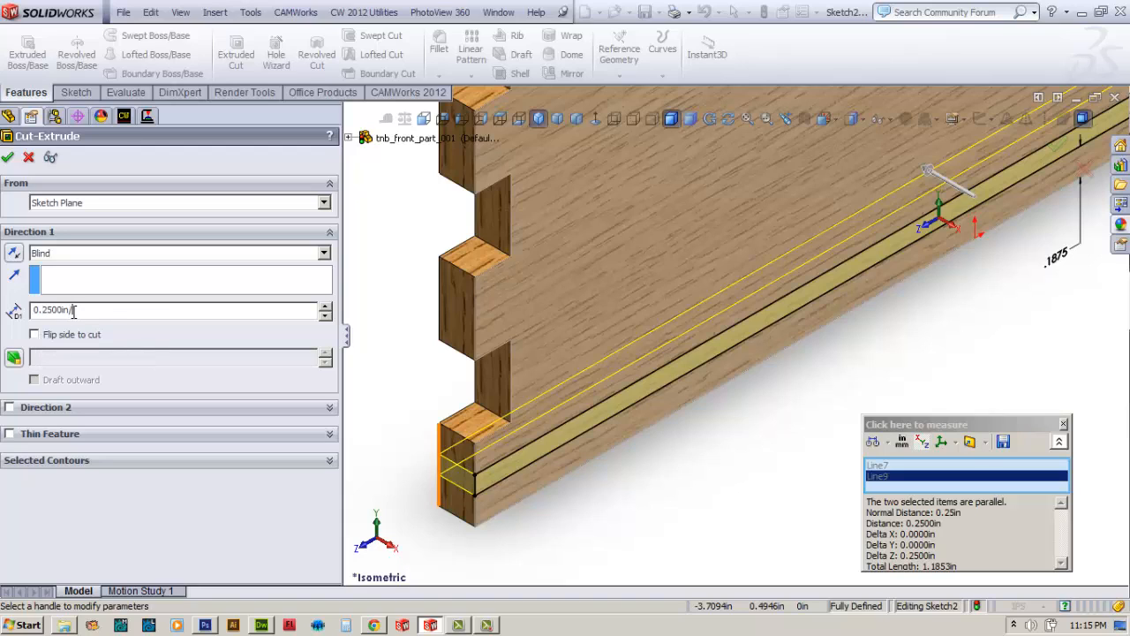
text(0.1250in)
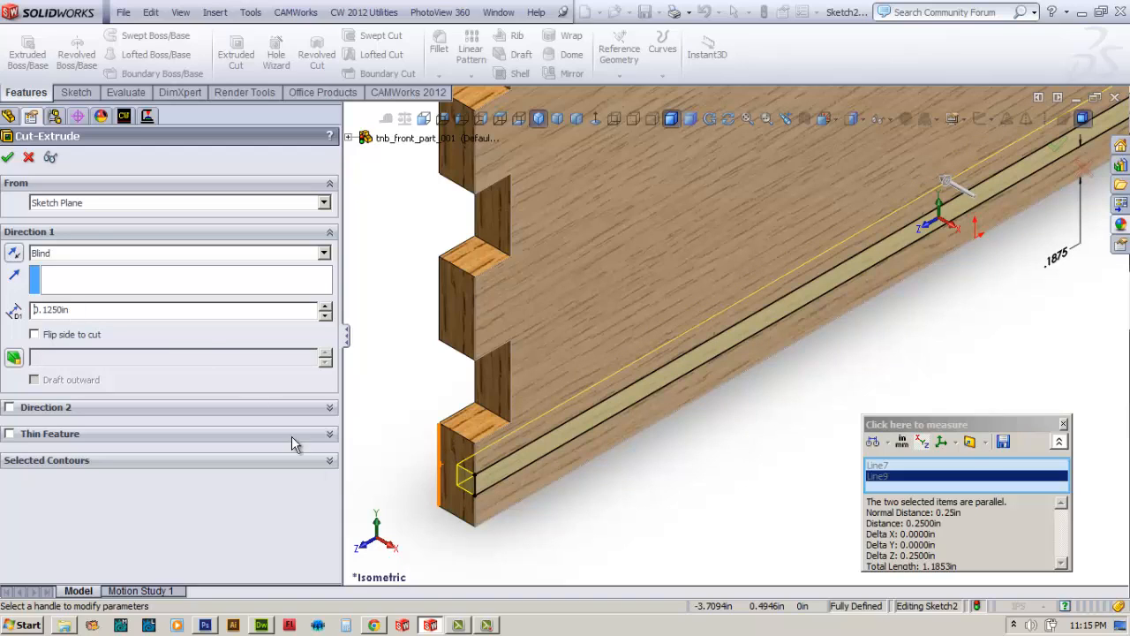